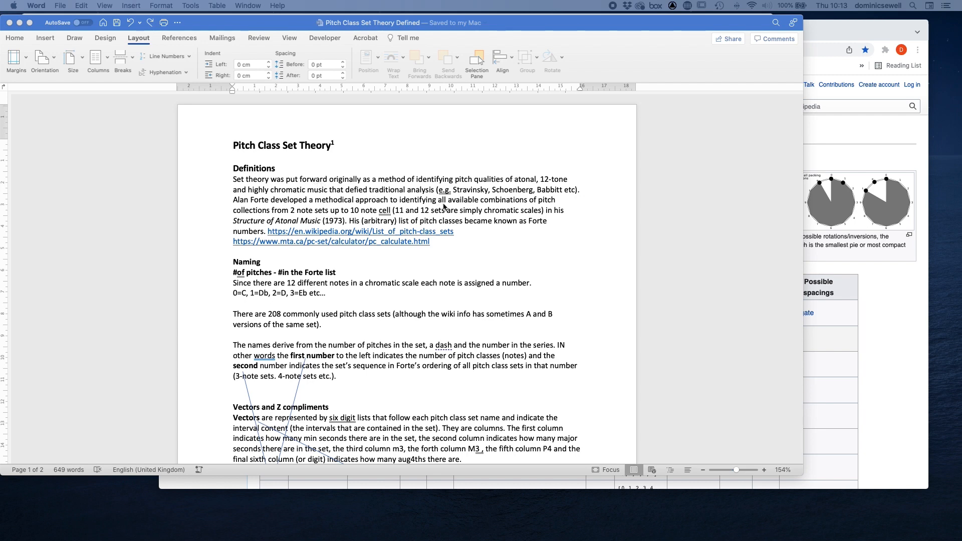
Select Alan Forte's name, then open and scroll Wikipedia's list of pitch-class sets.
scroll(down, 3)
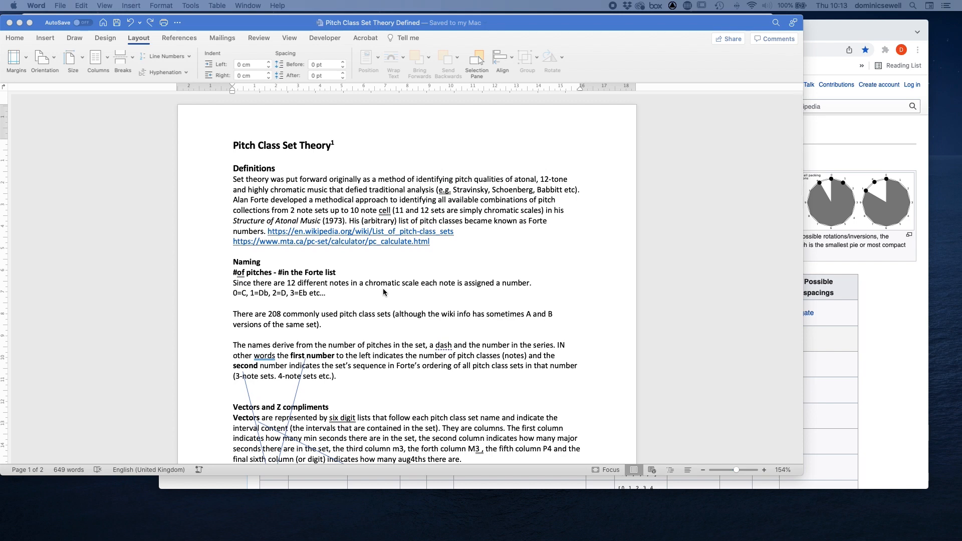
mouse_move(264, 206)
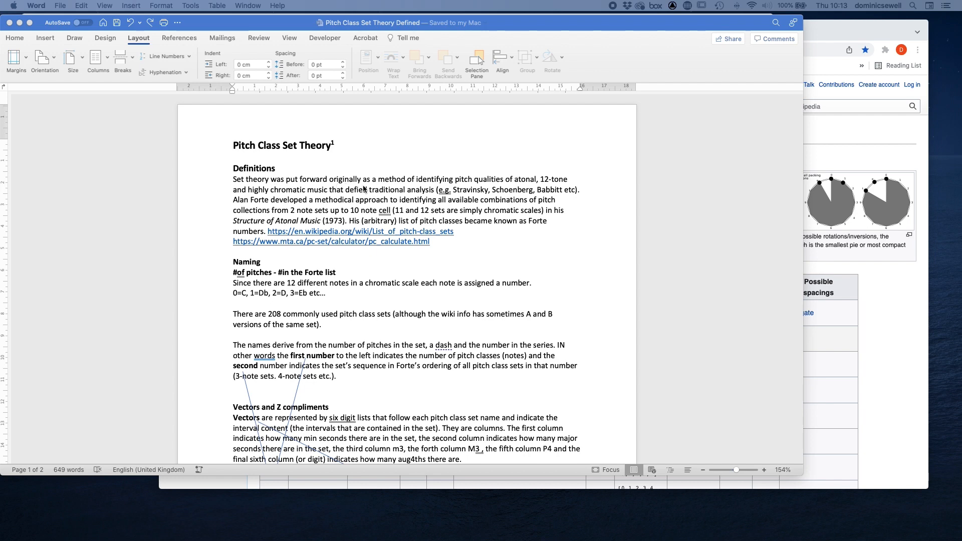
mouse_move(501, 190)
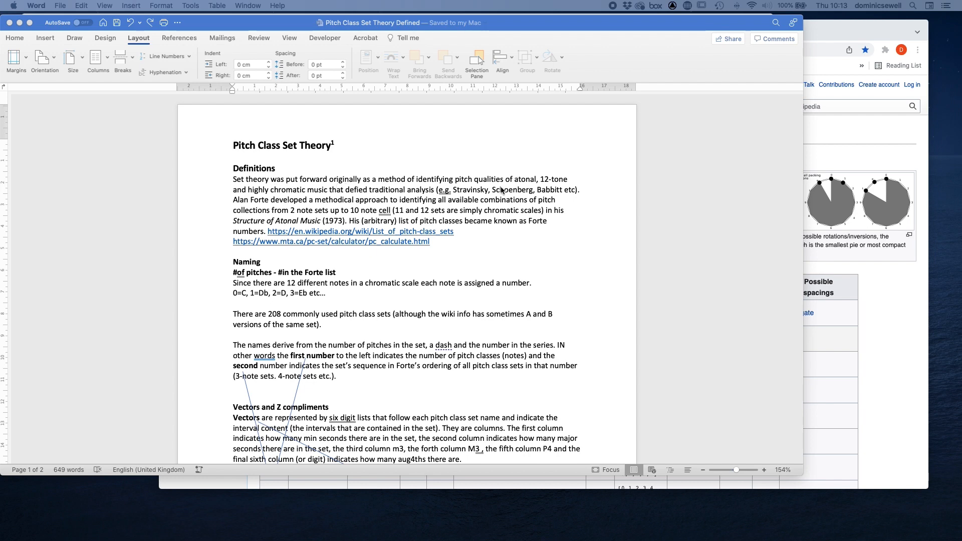
mouse_move(296, 196)
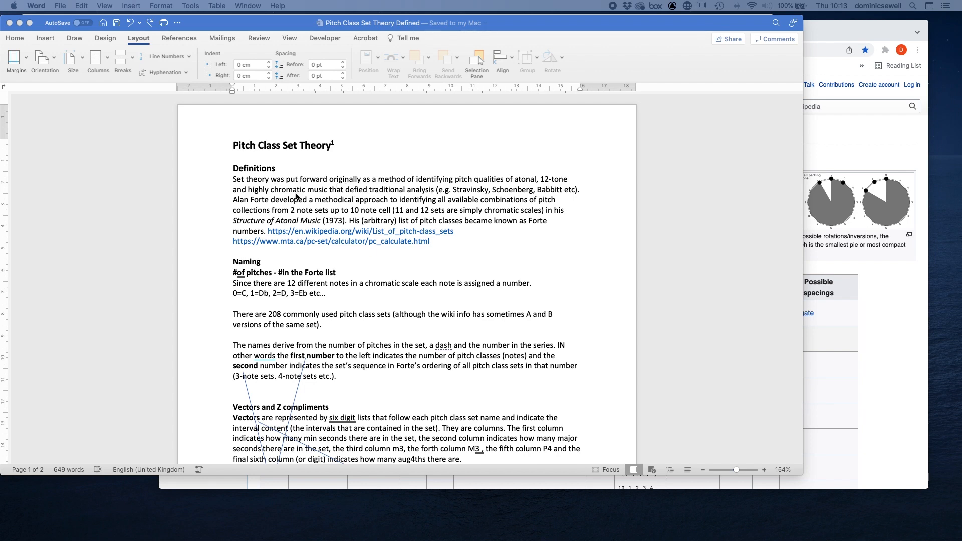
mouse_move(359, 199)
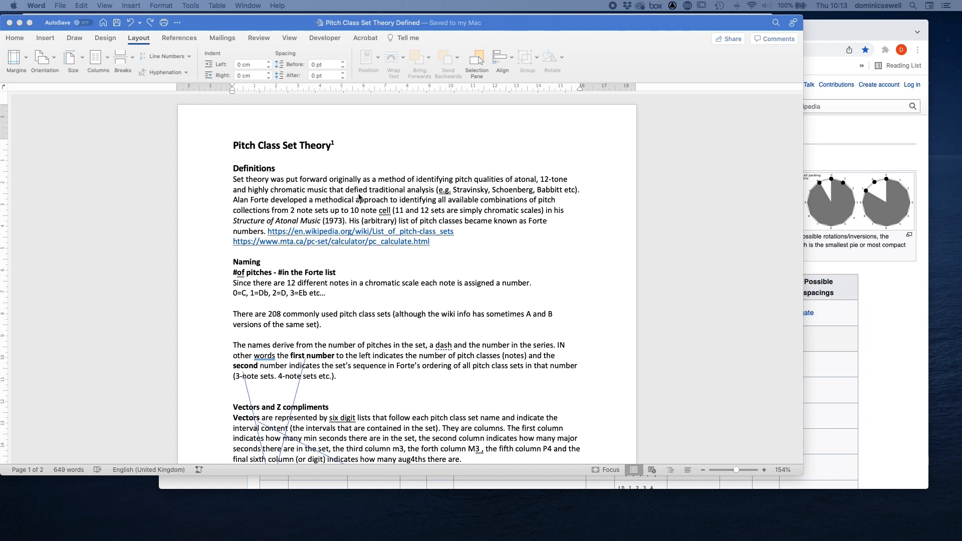
mouse_move(476, 200)
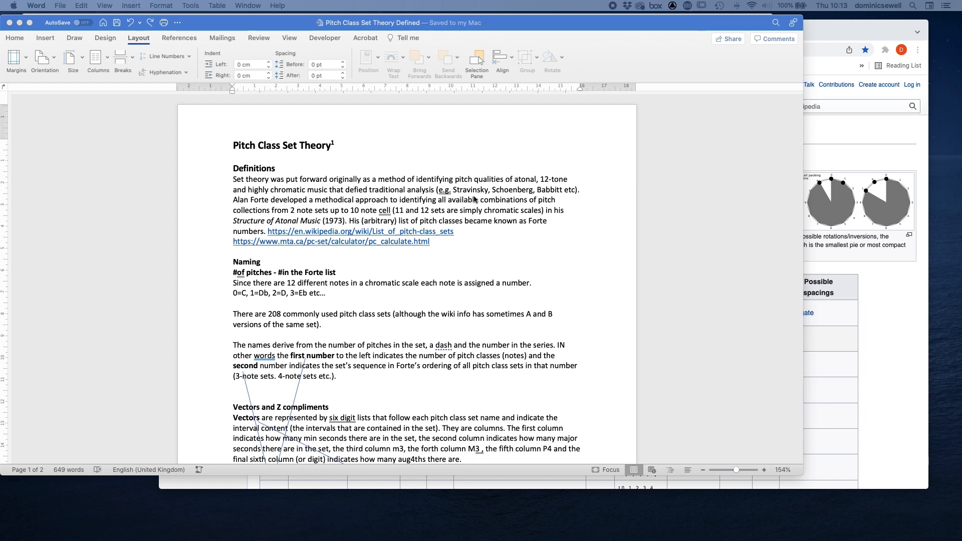
mouse_move(502, 202)
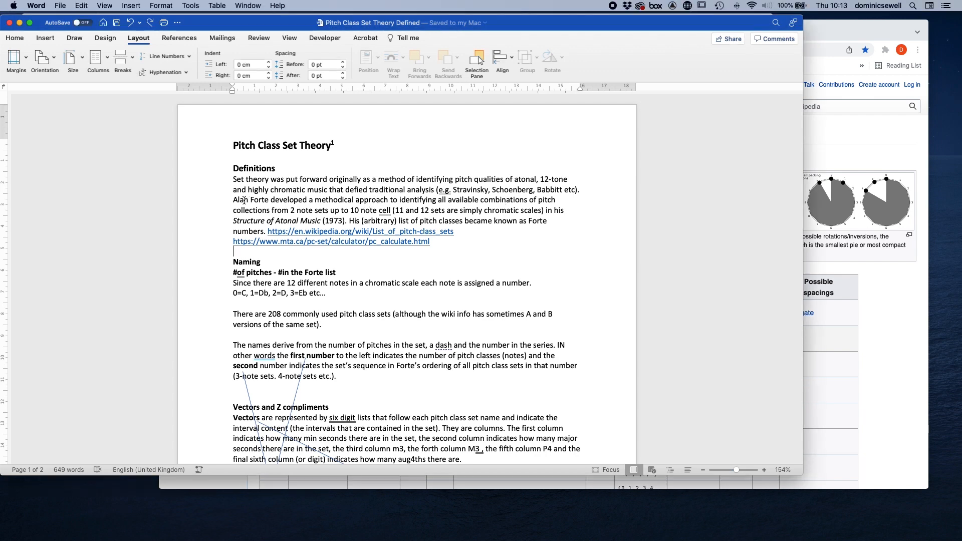
double_click(249, 199)
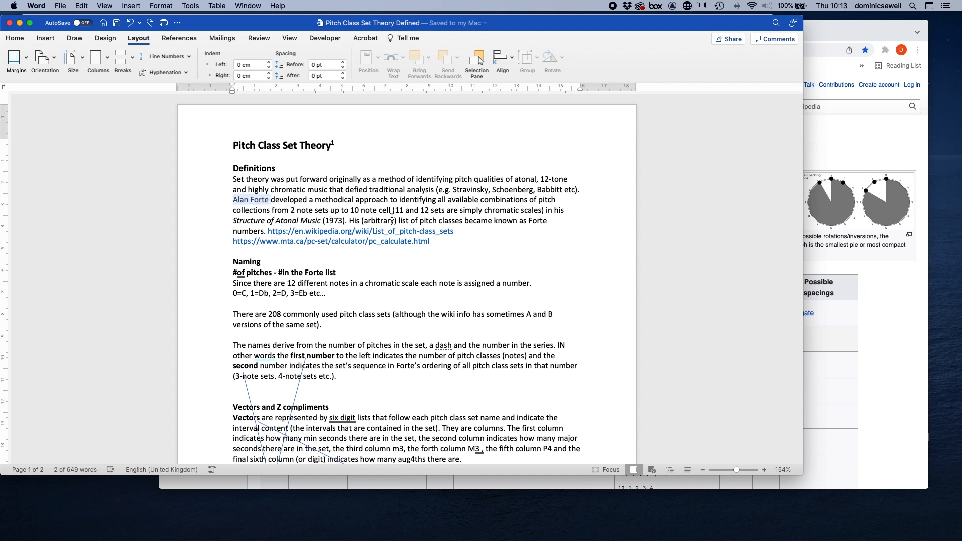
mouse_move(479, 216)
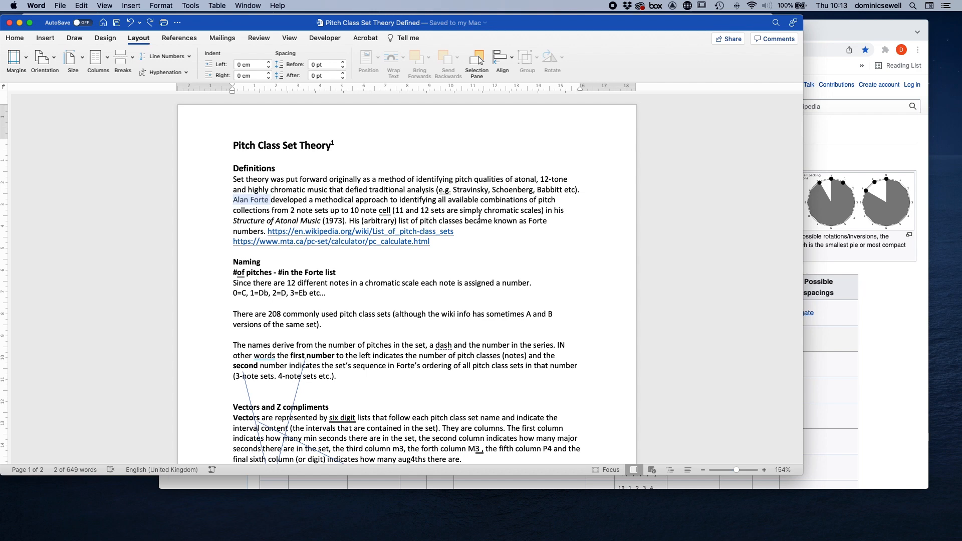
mouse_move(307, 209)
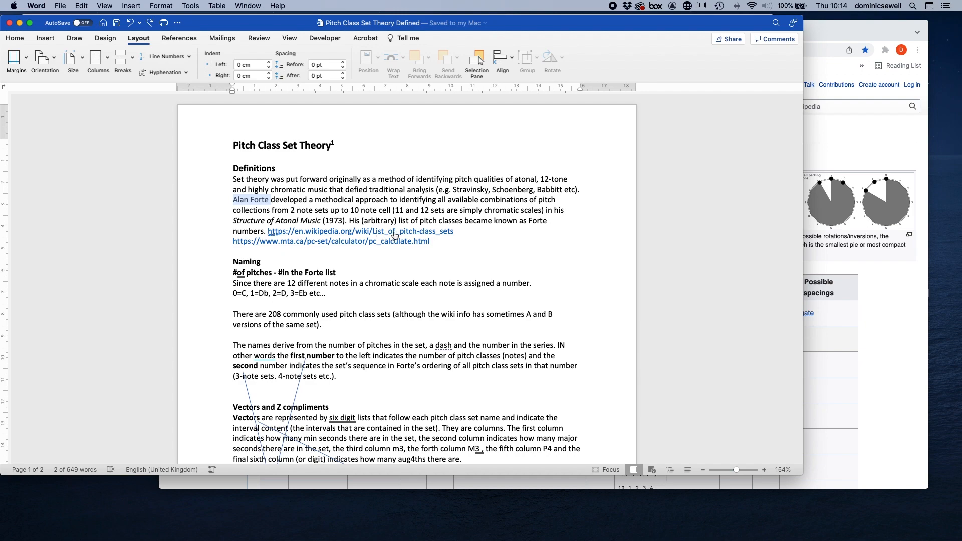
click(360, 232)
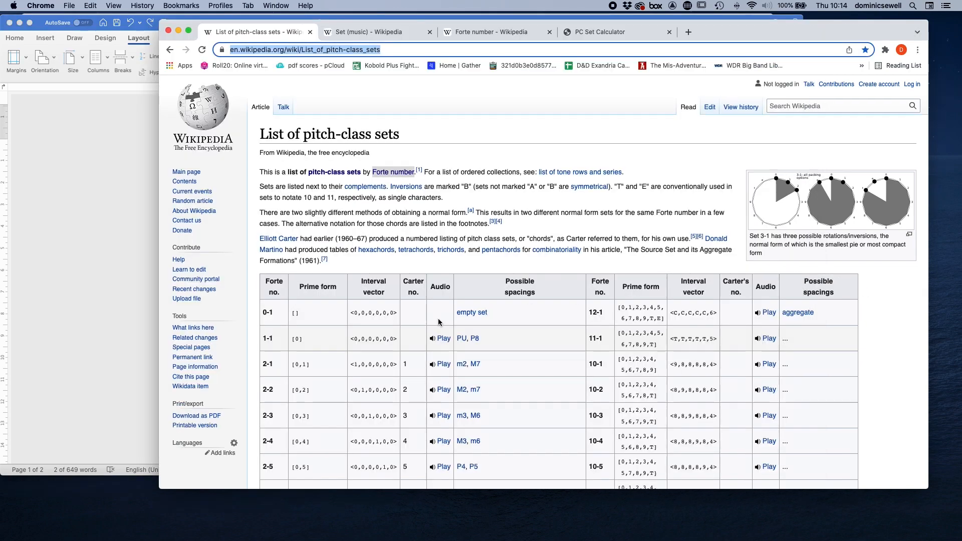
scroll(down, 3)
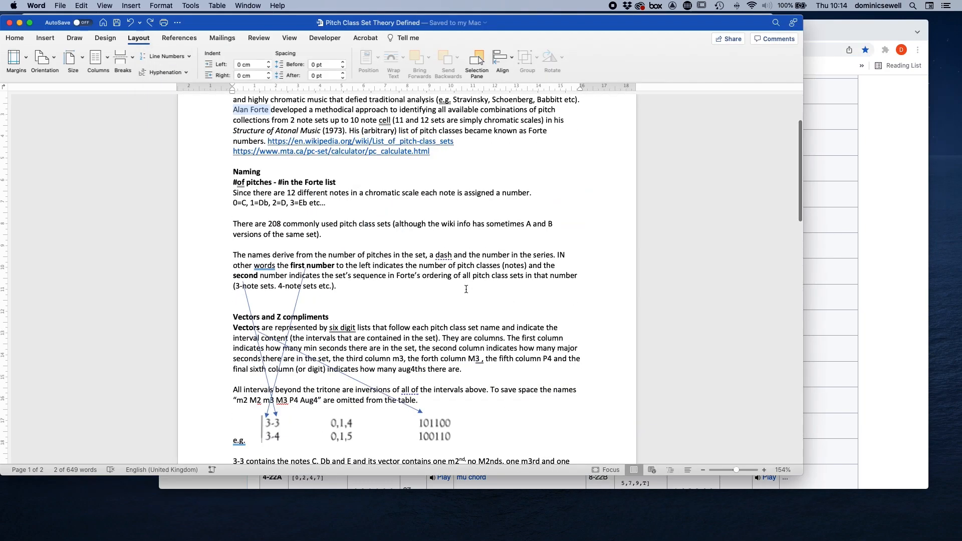
scroll(down, 3)
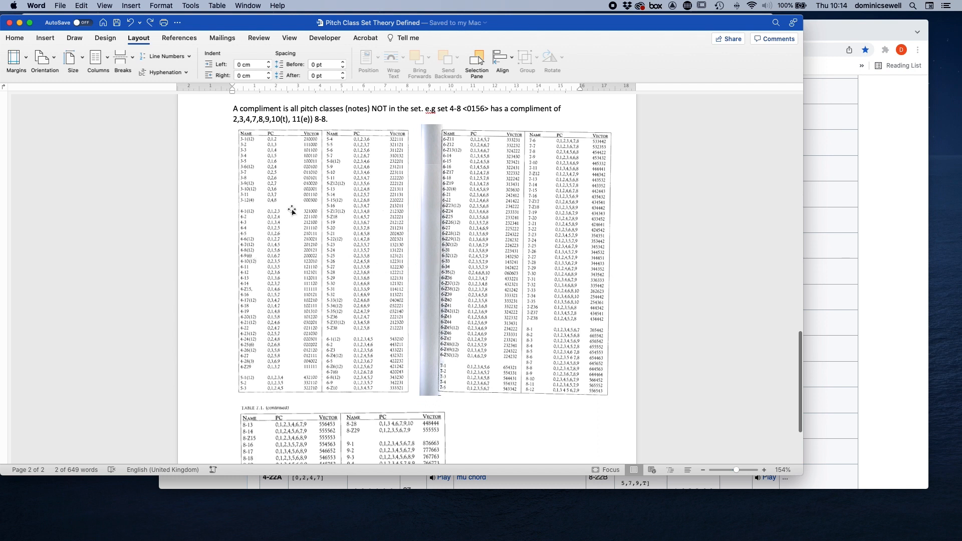
mouse_move(282, 230)
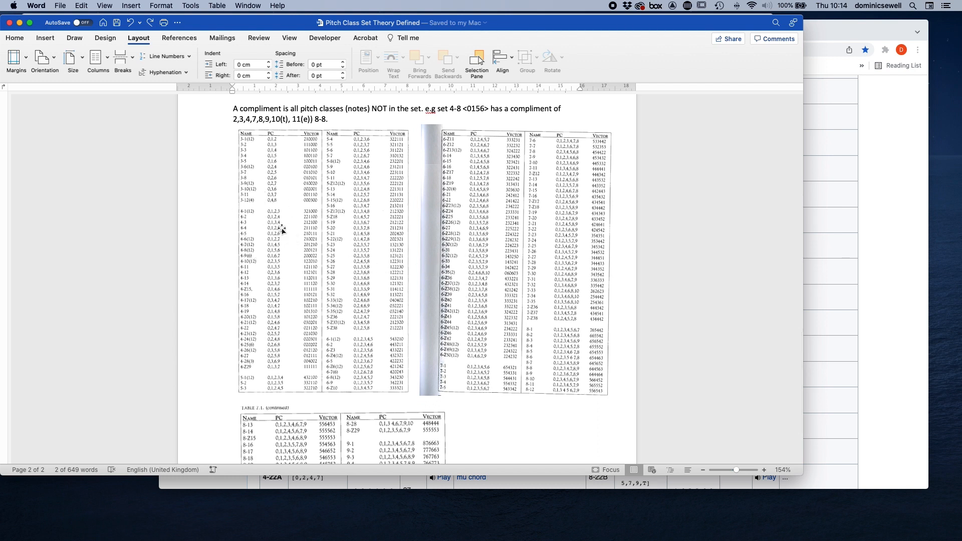
mouse_move(301, 252)
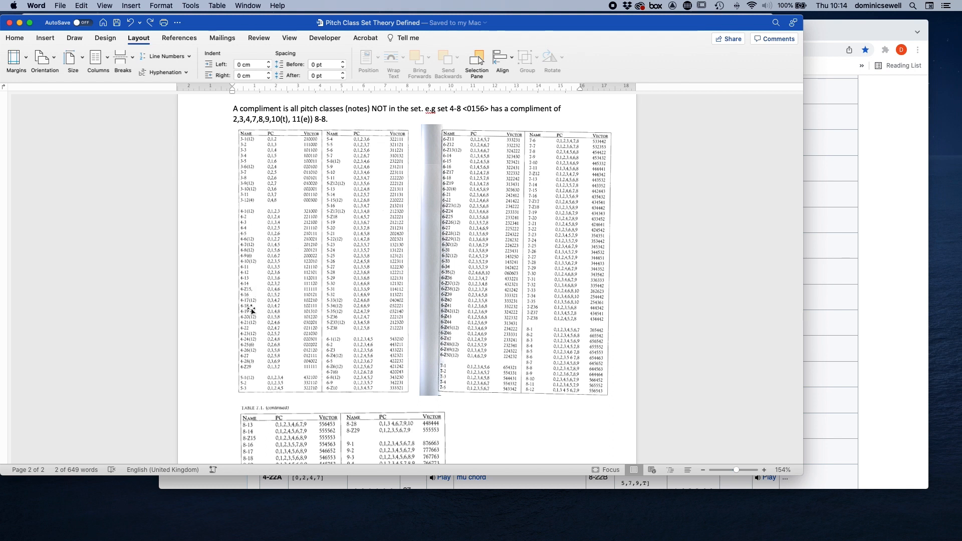
mouse_move(300, 313)
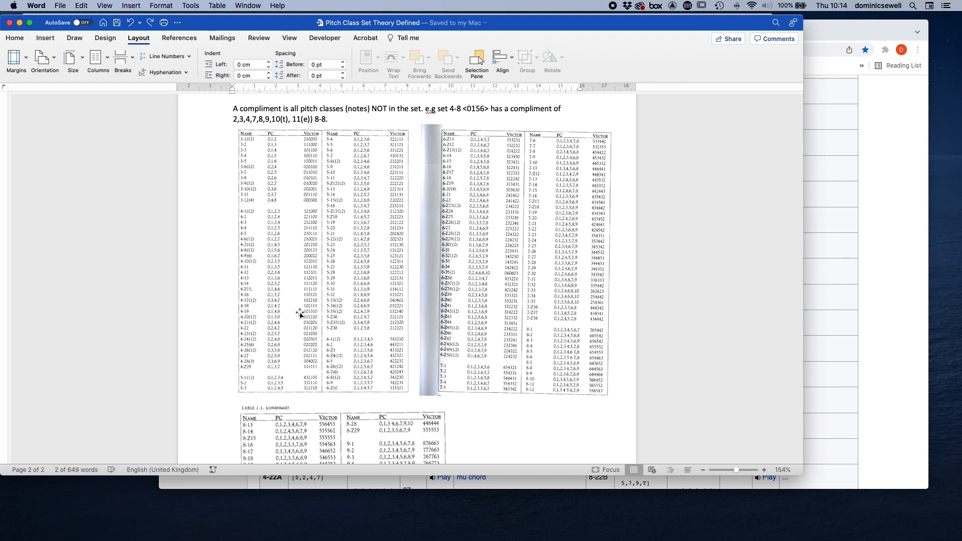
mouse_move(296, 290)
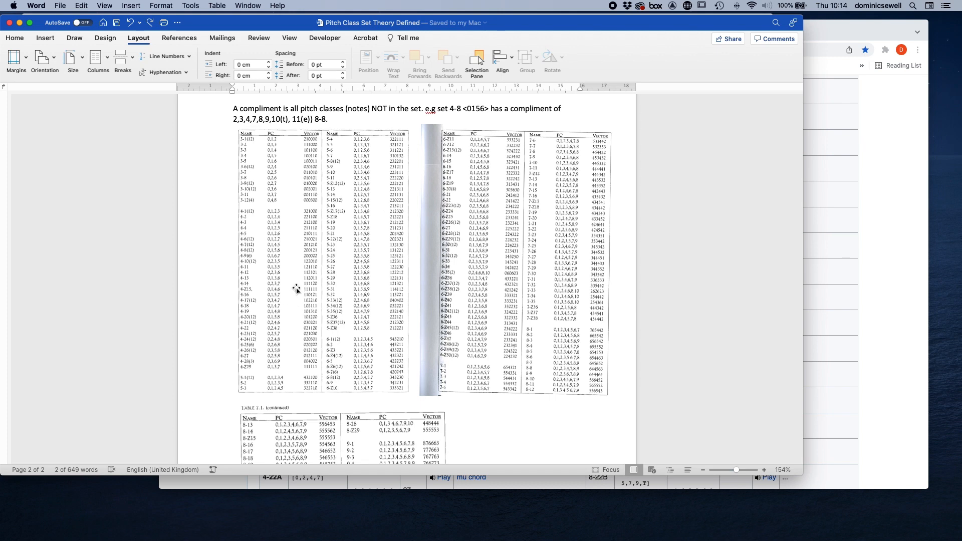
mouse_move(959, 318)
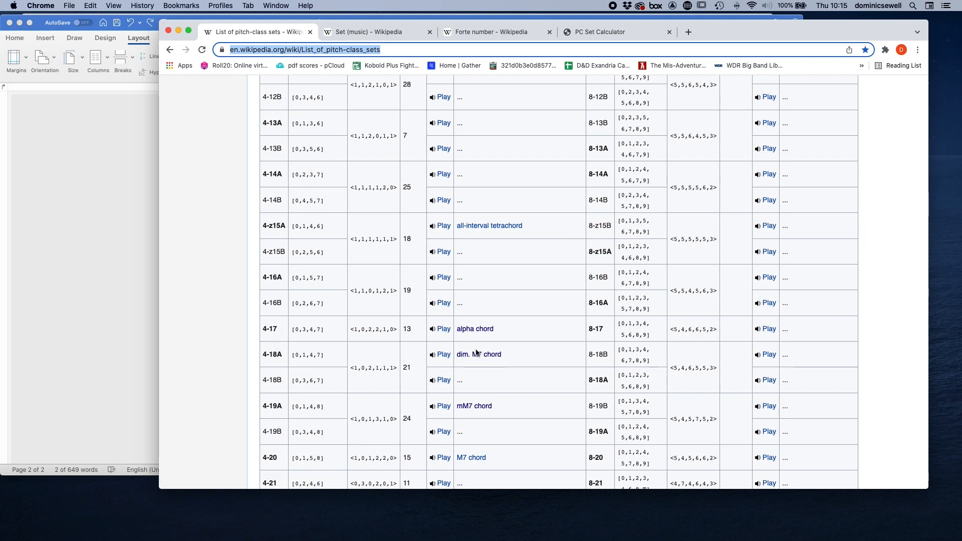
Scroll through Wikipedia's set table, then scroll Word to the Vectors section's 3-3/3-4 example.
scroll(up, 3)
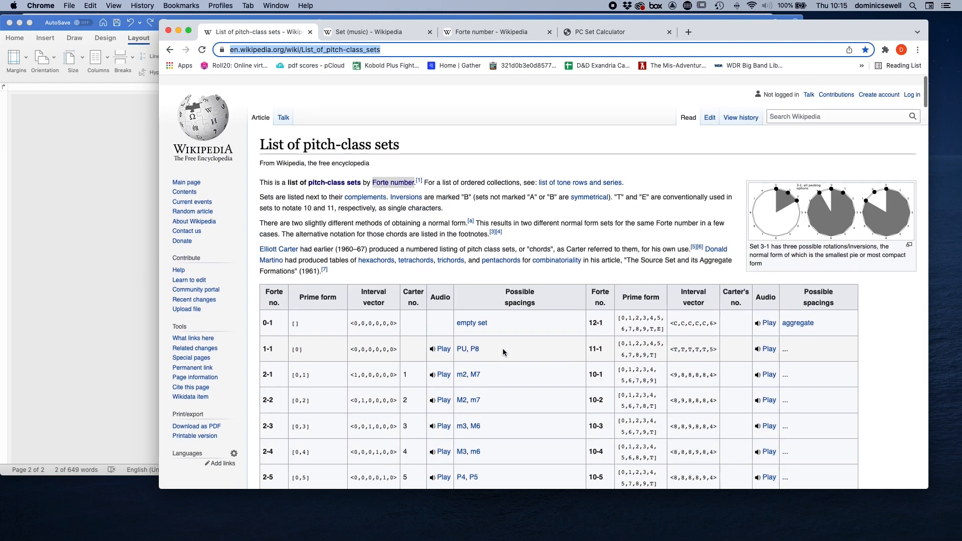
scroll(down, 3)
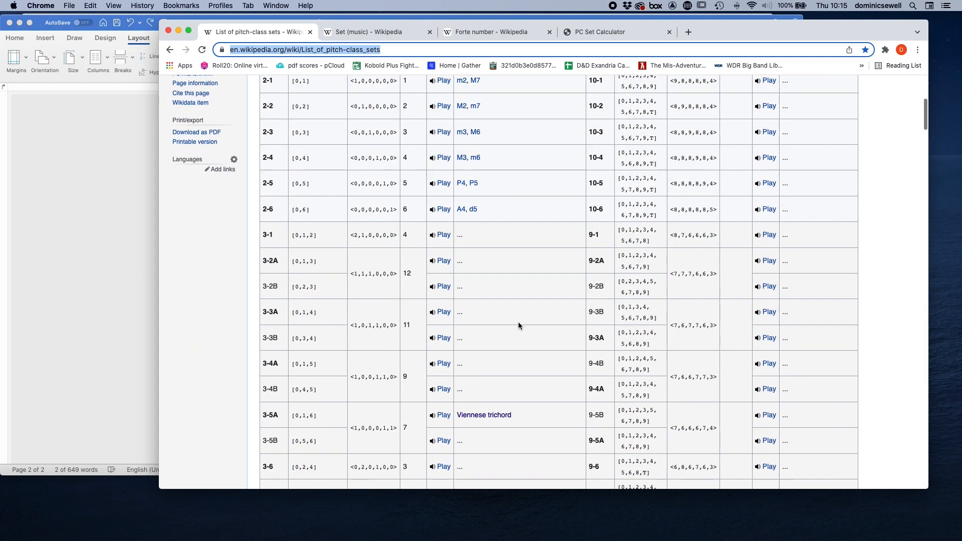
scroll(down, 3)
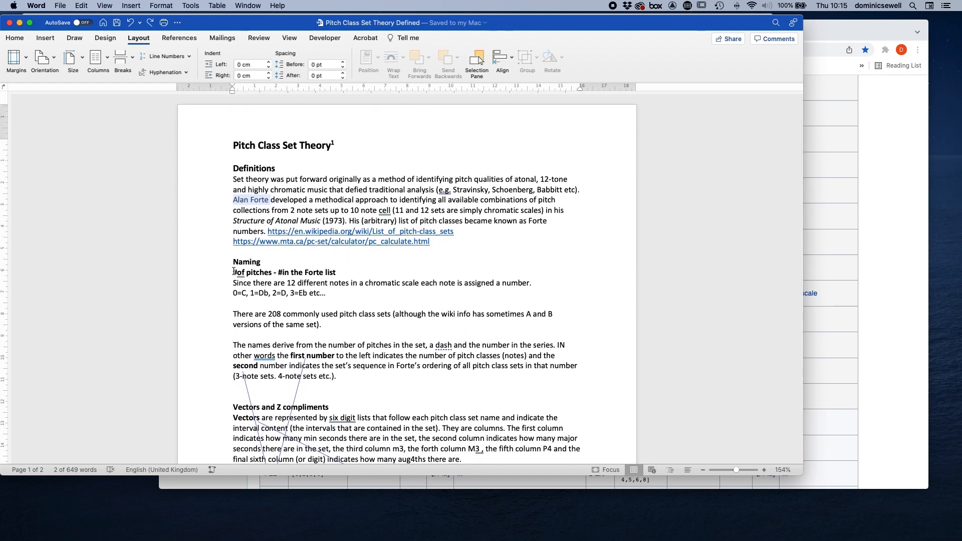
scroll(down, 3)
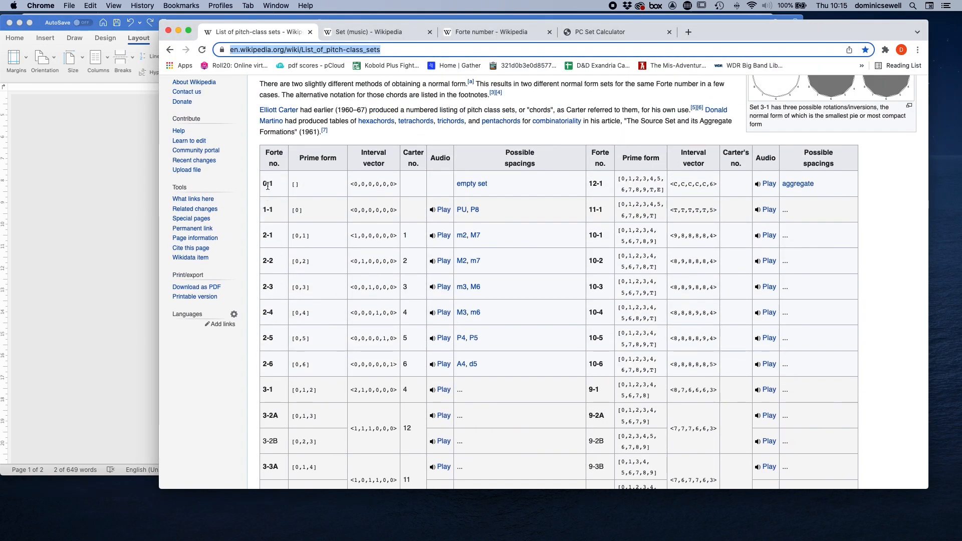
mouse_move(257, 219)
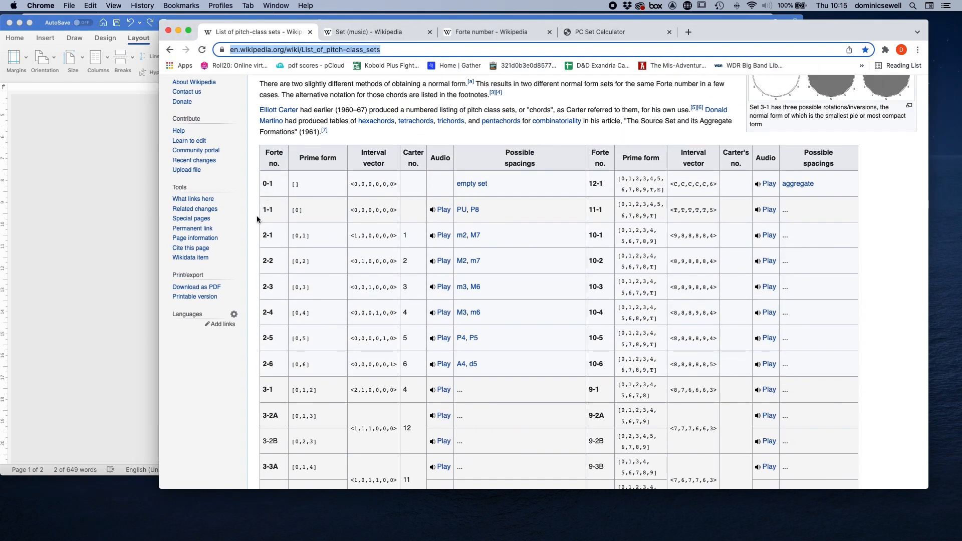
mouse_move(306, 234)
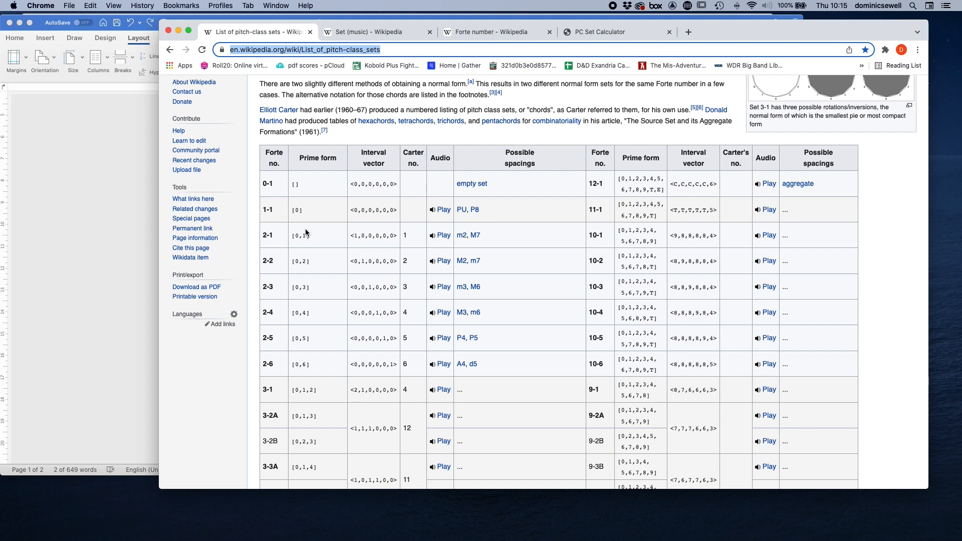
scroll(down, 3)
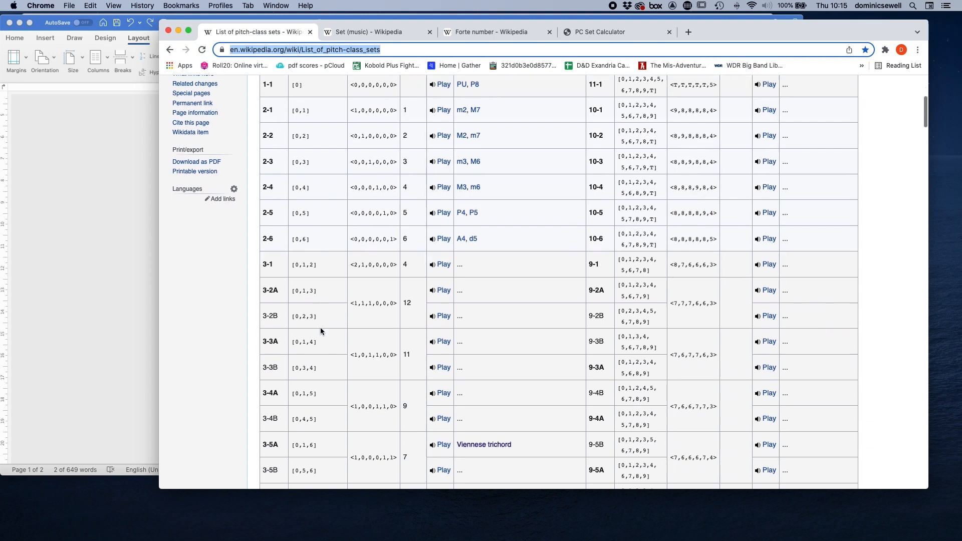
scroll(down, 3)
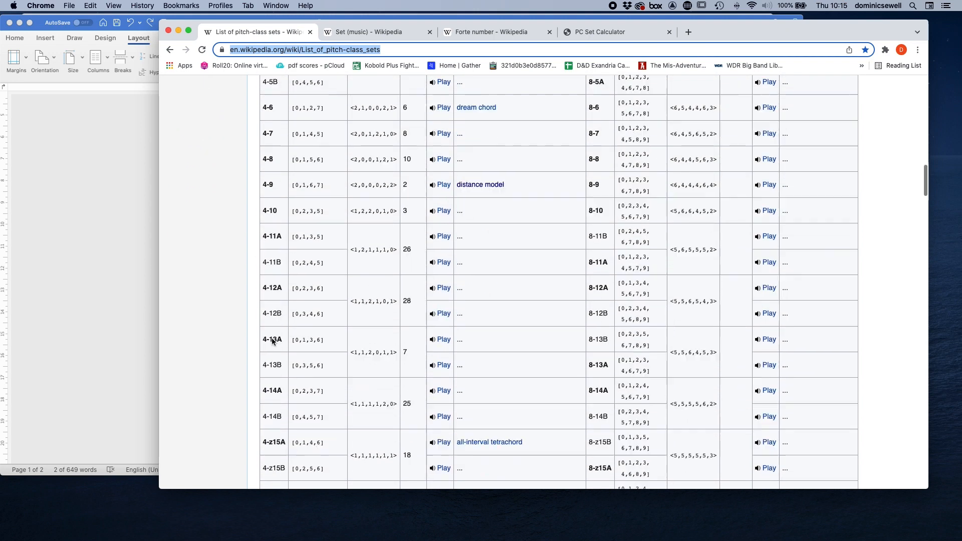
scroll(down, 3)
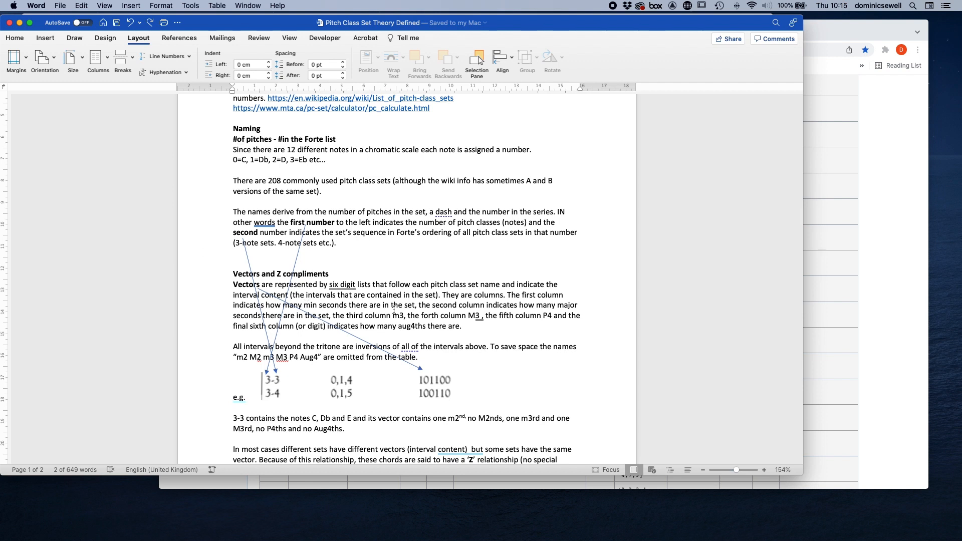
mouse_move(394, 309)
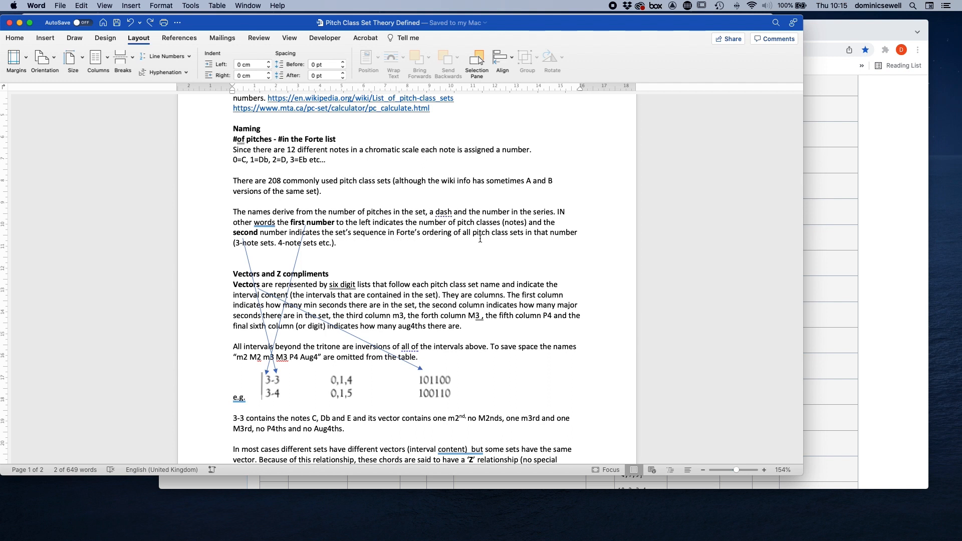
mouse_move(547, 242)
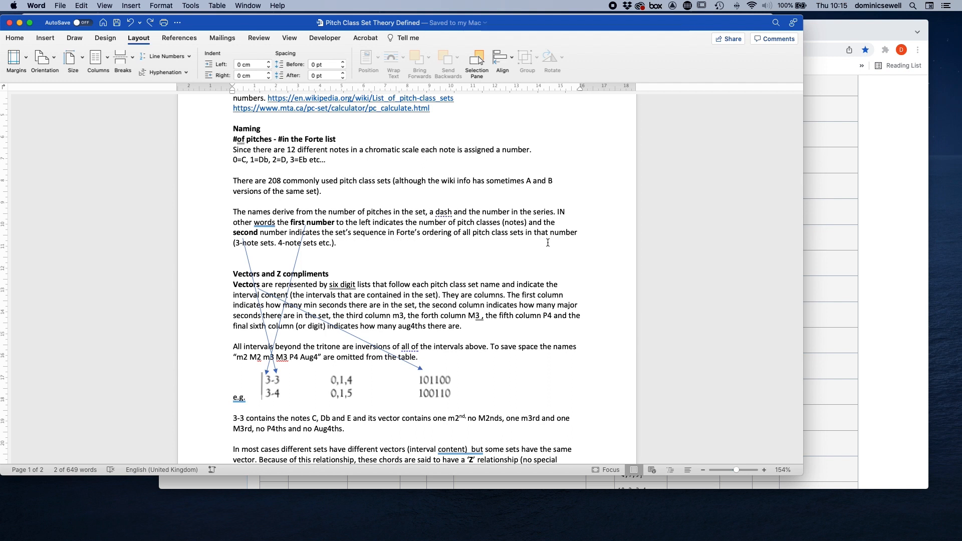
mouse_move(733, 285)
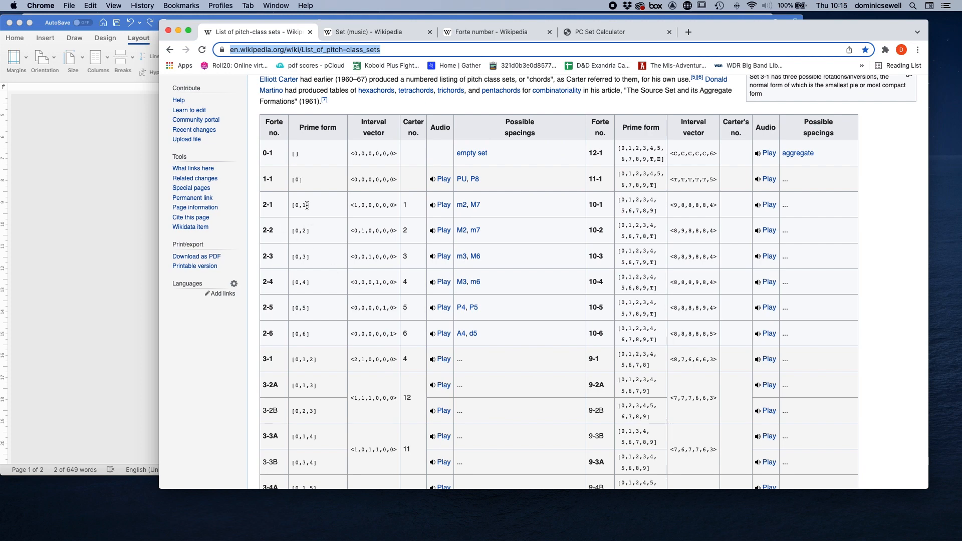
mouse_move(292, 203)
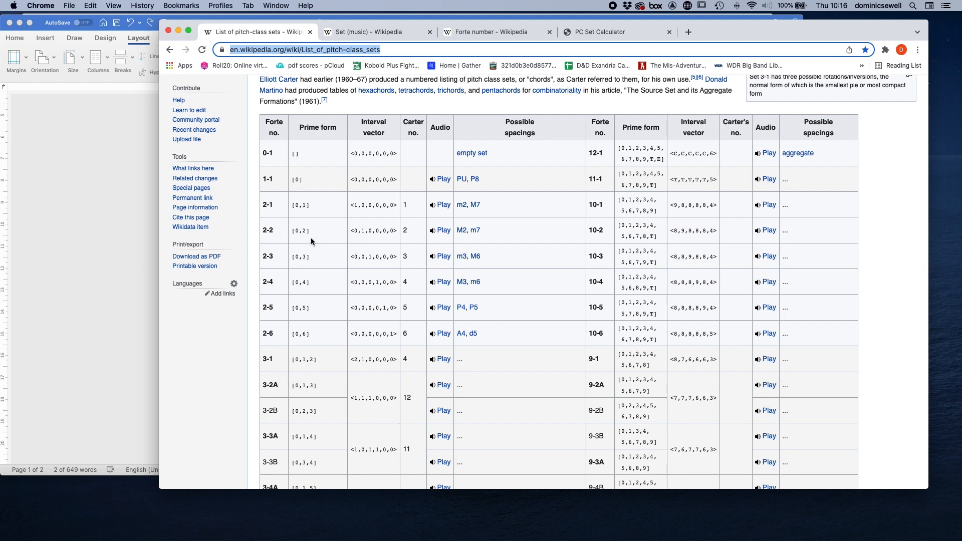
mouse_move(271, 205)
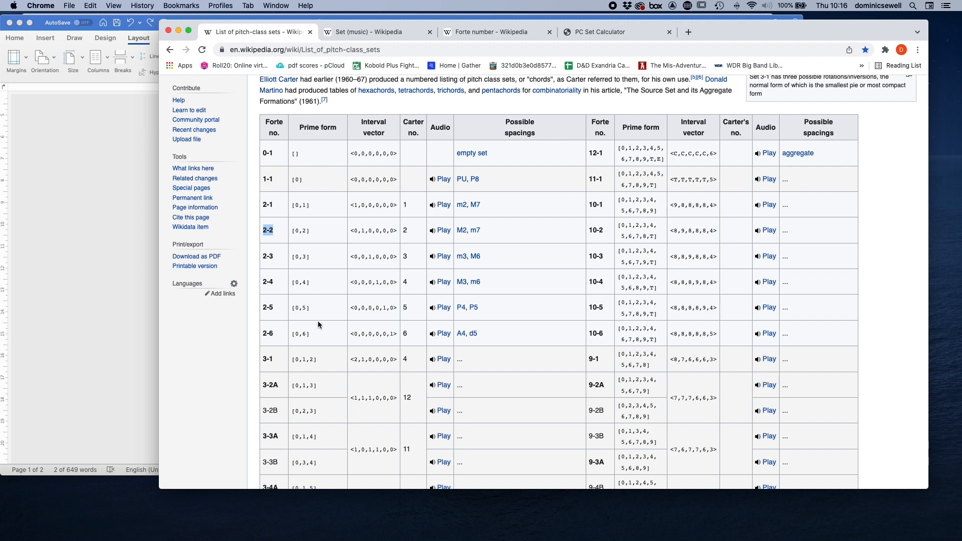
mouse_move(320, 325)
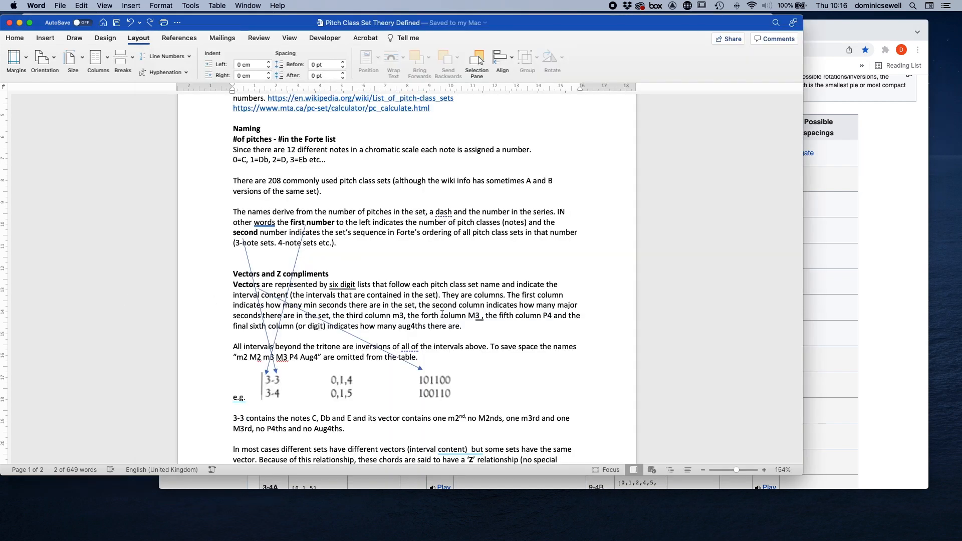
Scroll Word to the end of the Forte-numbers paragraph above the Naming section.
scroll(down, 3)
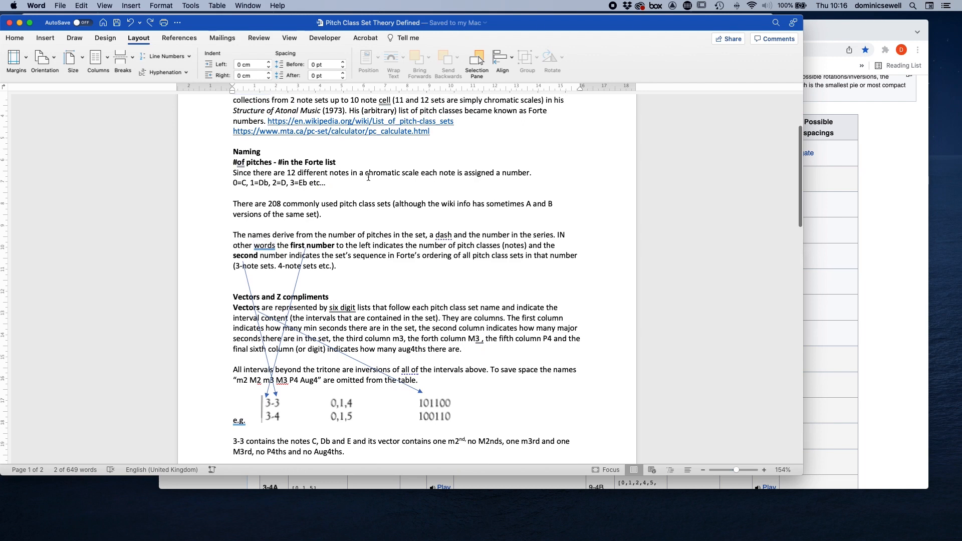
mouse_move(520, 176)
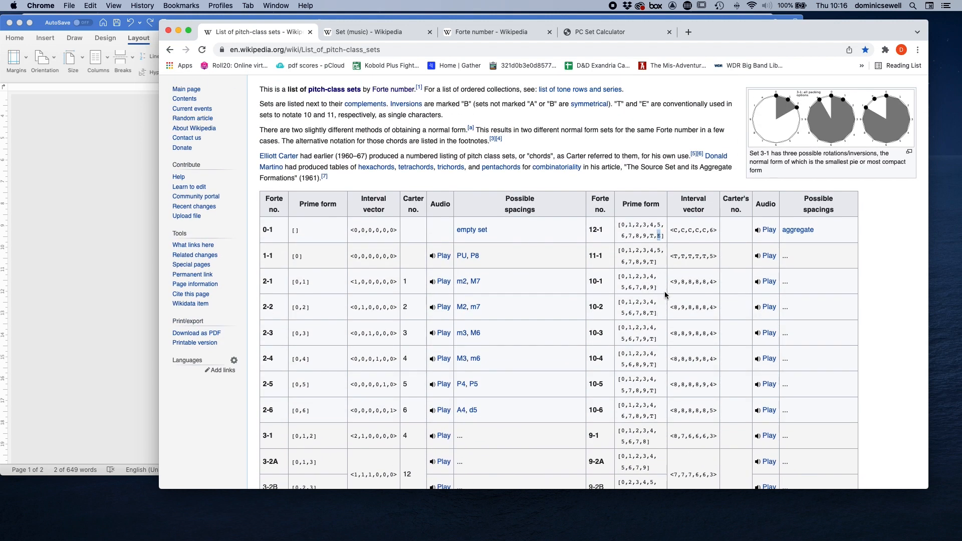
mouse_move(652, 248)
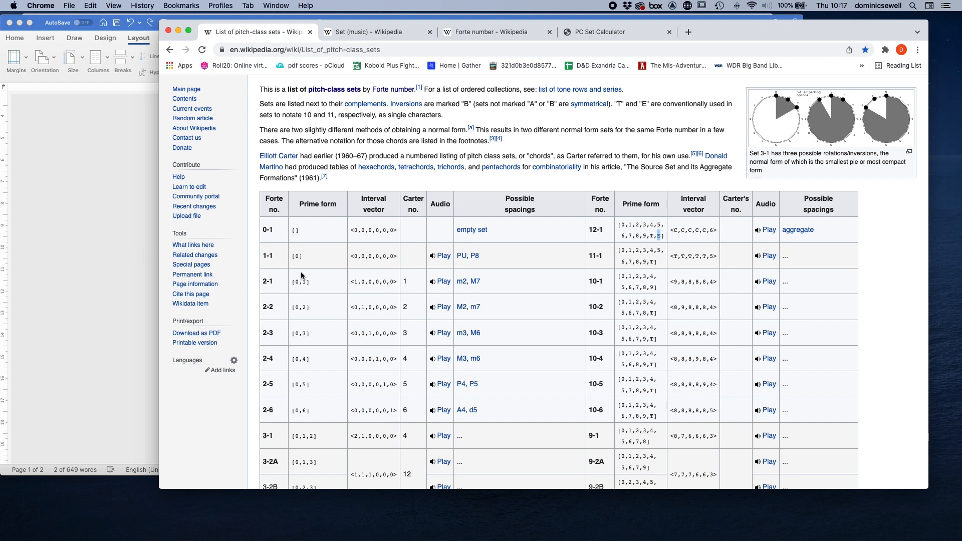
mouse_move(309, 246)
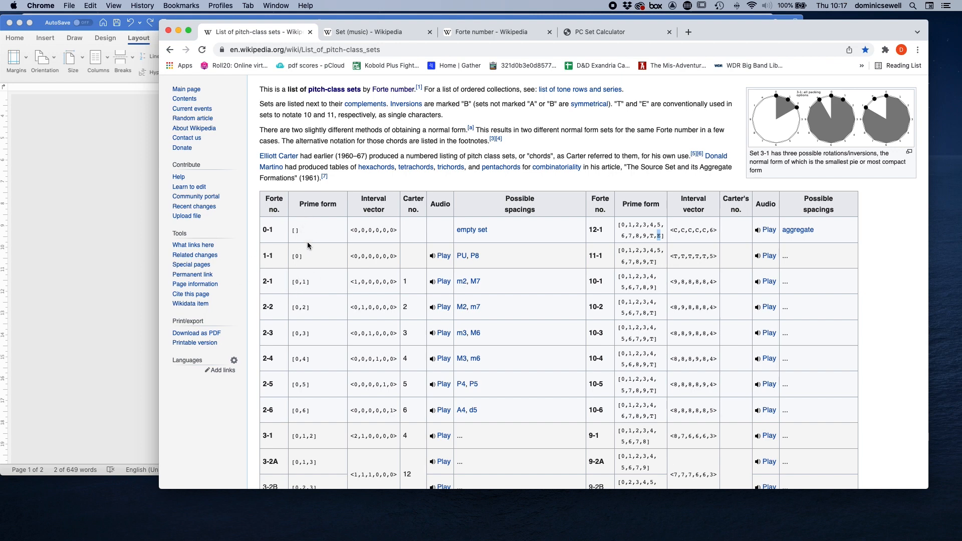
mouse_move(300, 318)
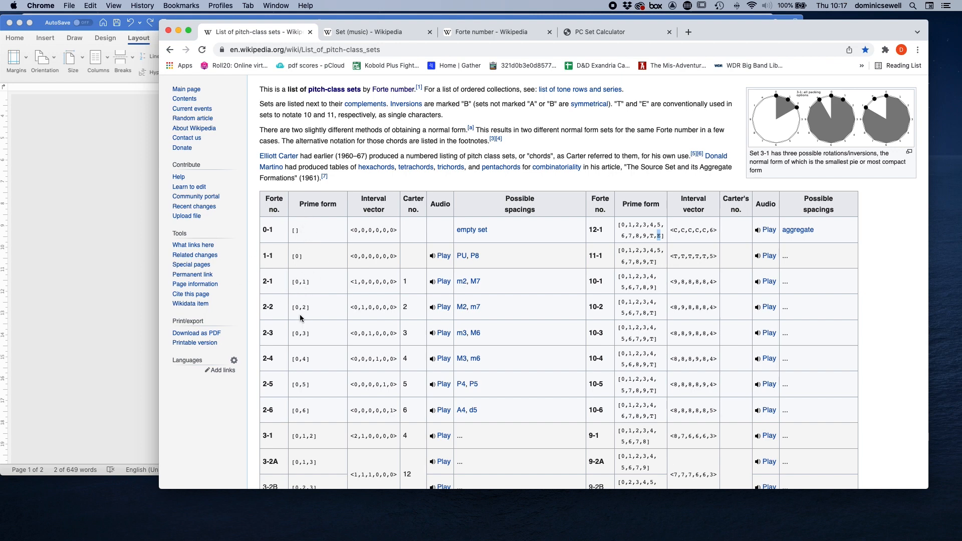
mouse_move(139, 288)
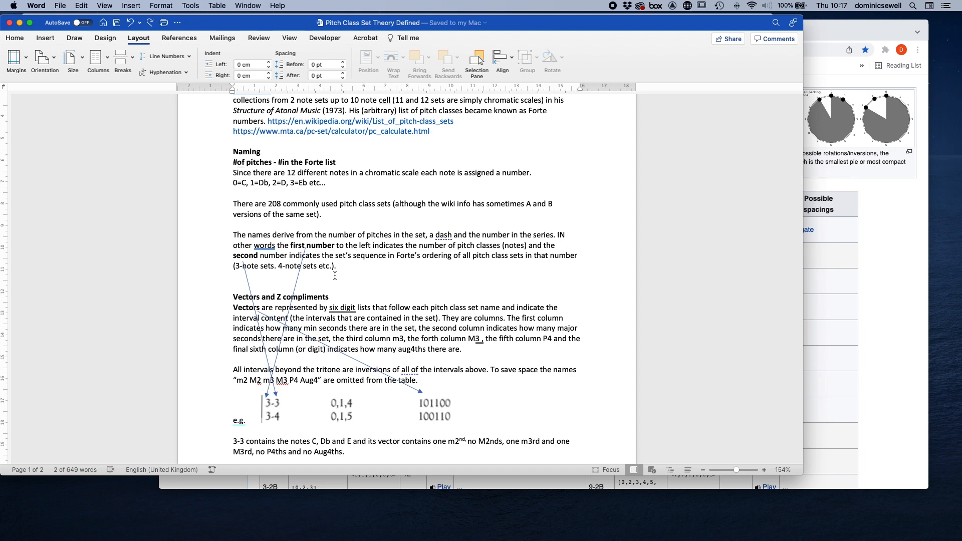
Return to Word and scroll to the Naming and Vectors sections with the 3-3 example.
scroll(down, 3)
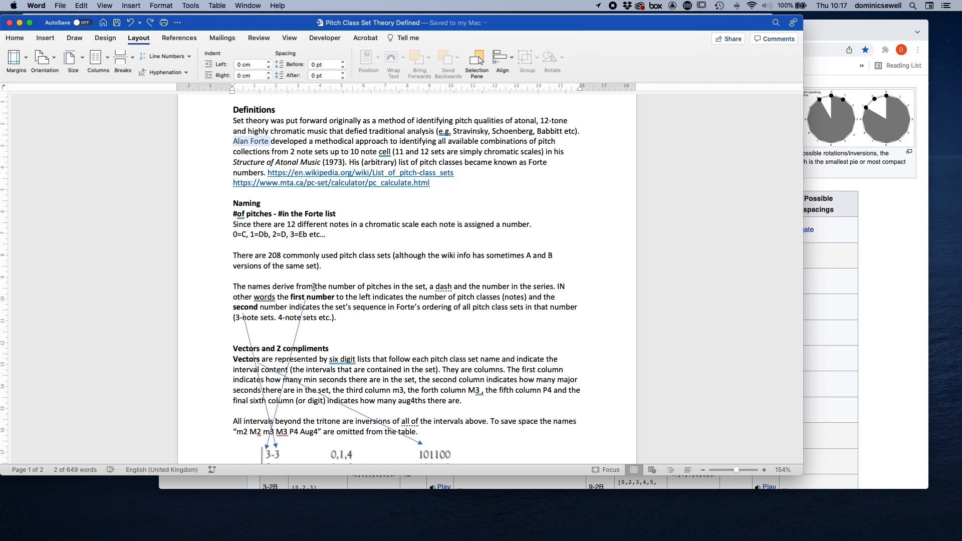
double_click(443, 287)
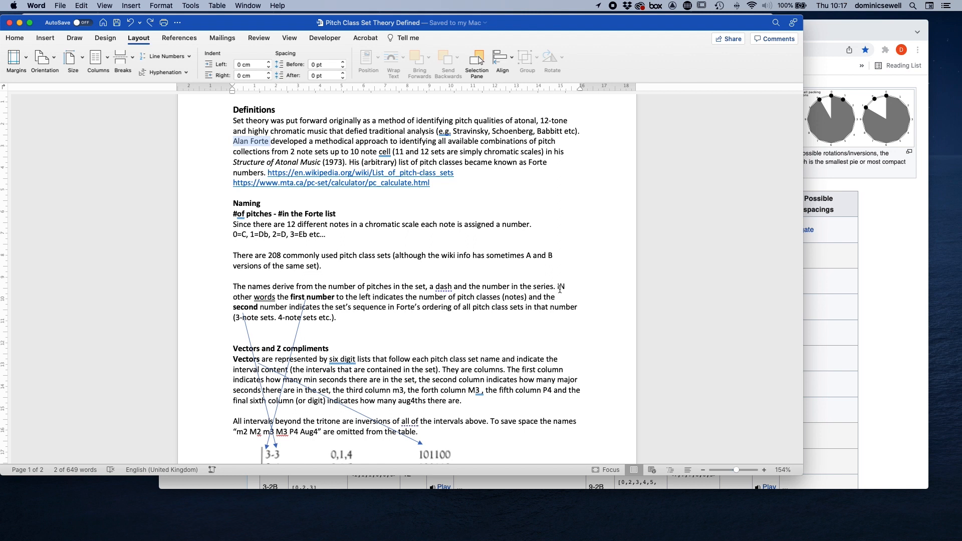
scroll(down, 3)
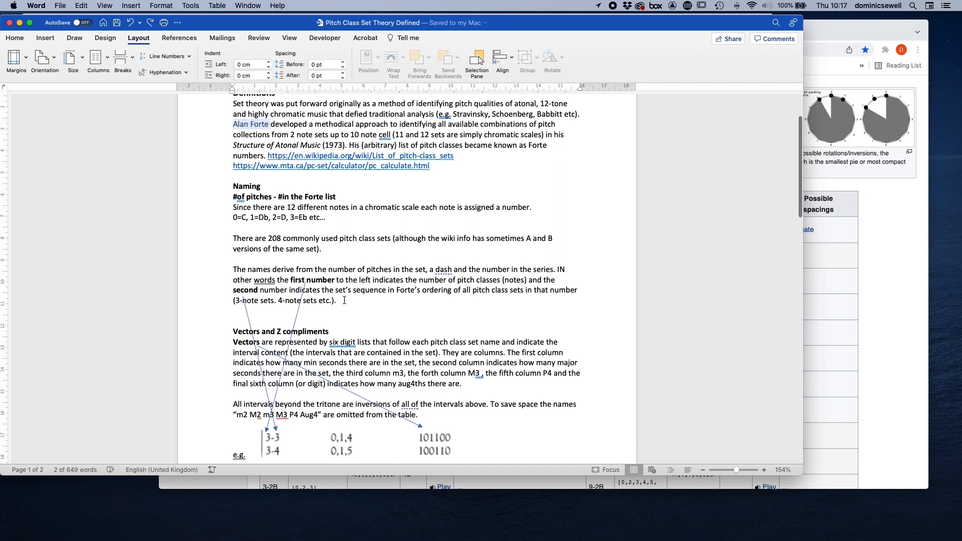
scroll(down, 3)
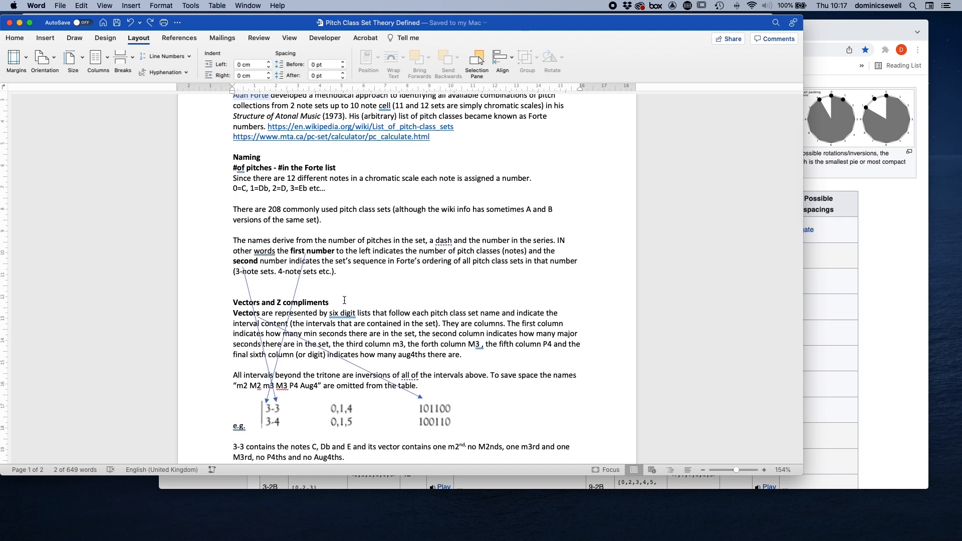
scroll(down, 3)
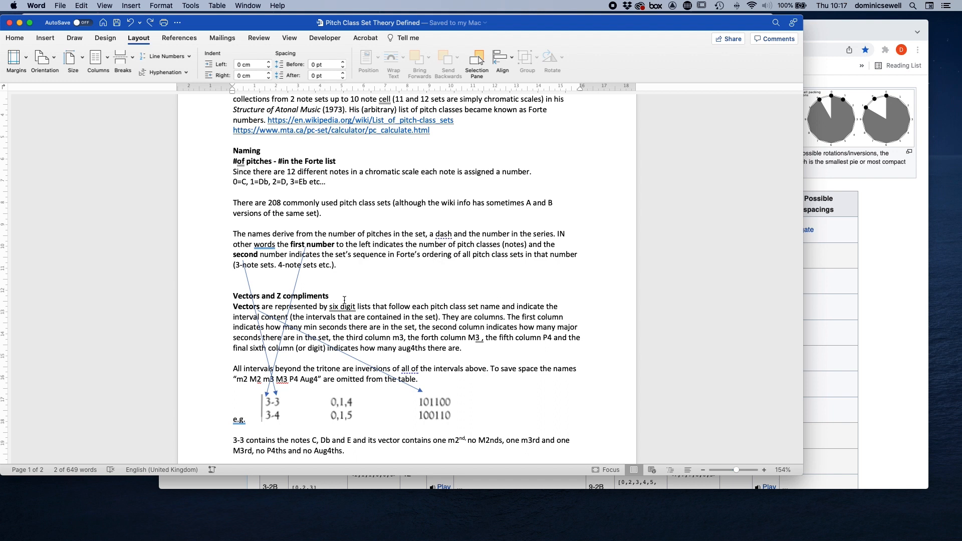
scroll(down, 3)
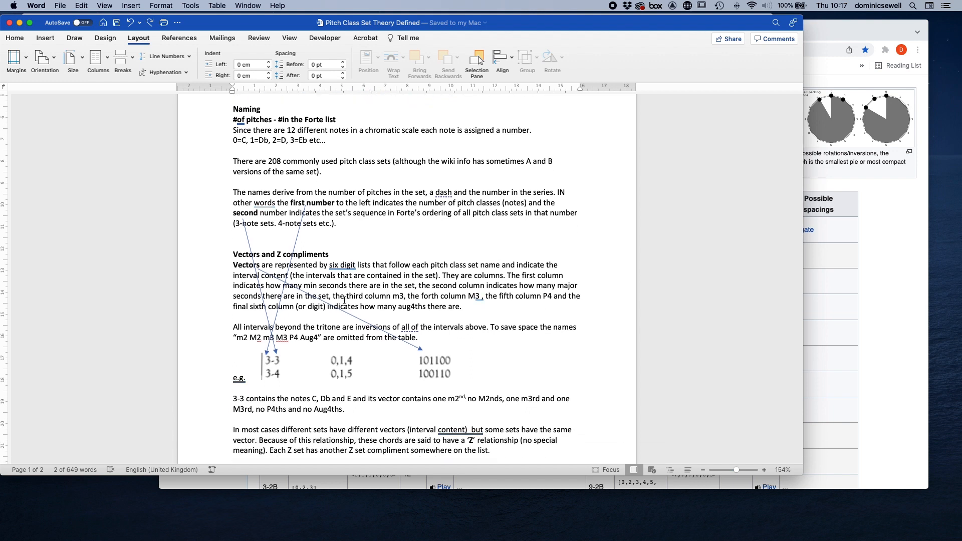
mouse_move(252, 356)
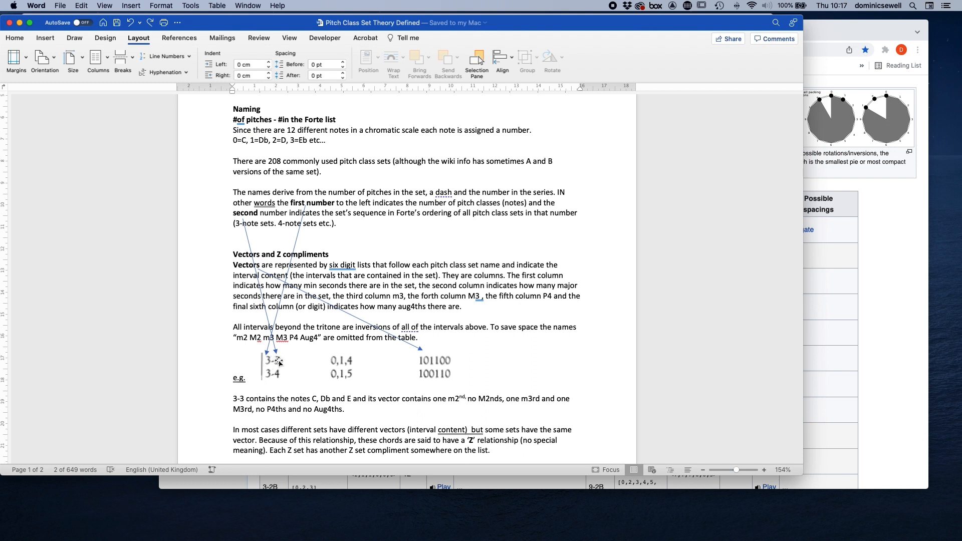
mouse_move(353, 363)
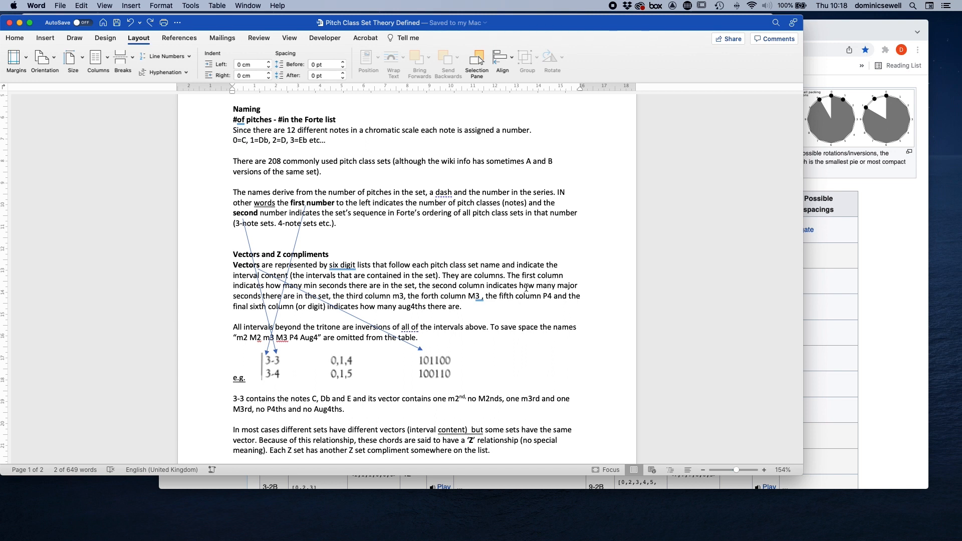
mouse_move(265, 298)
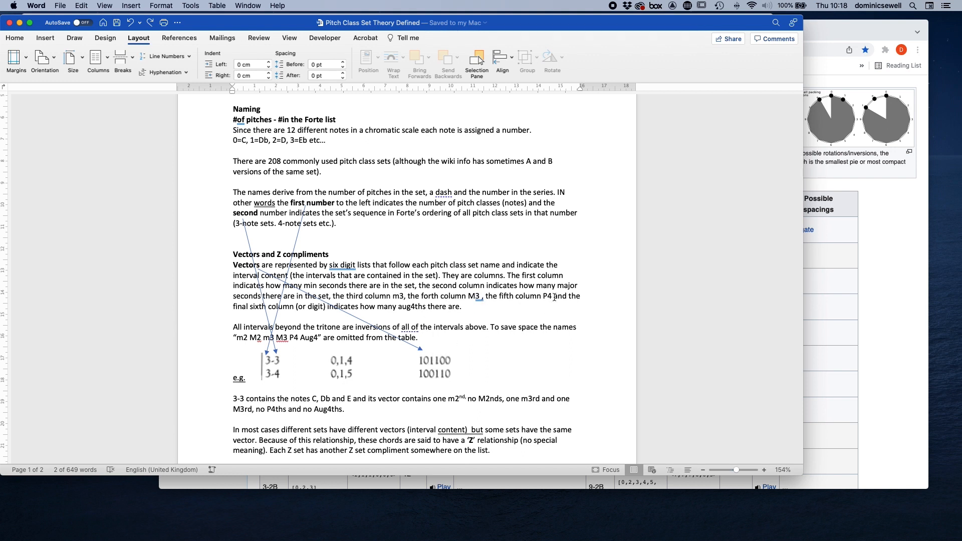
mouse_move(238, 311)
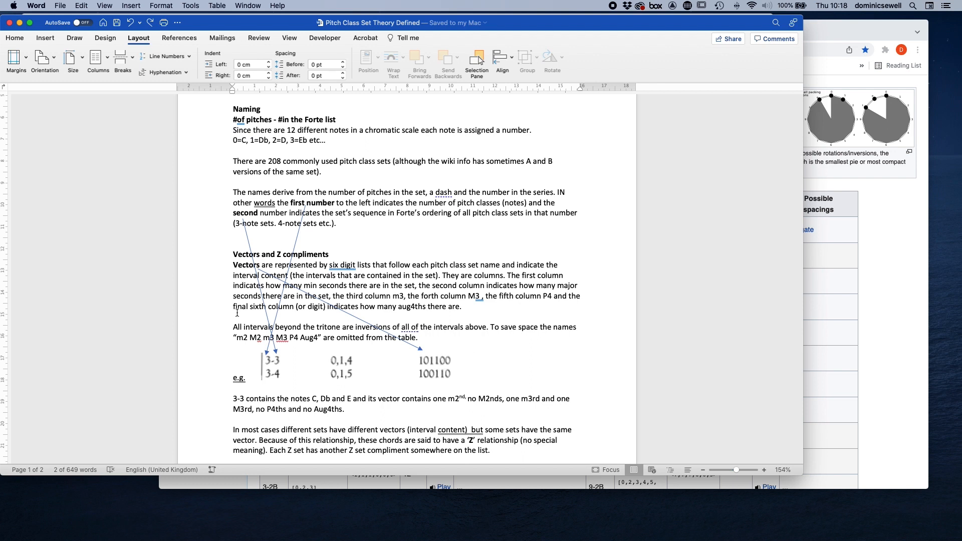
mouse_move(396, 344)
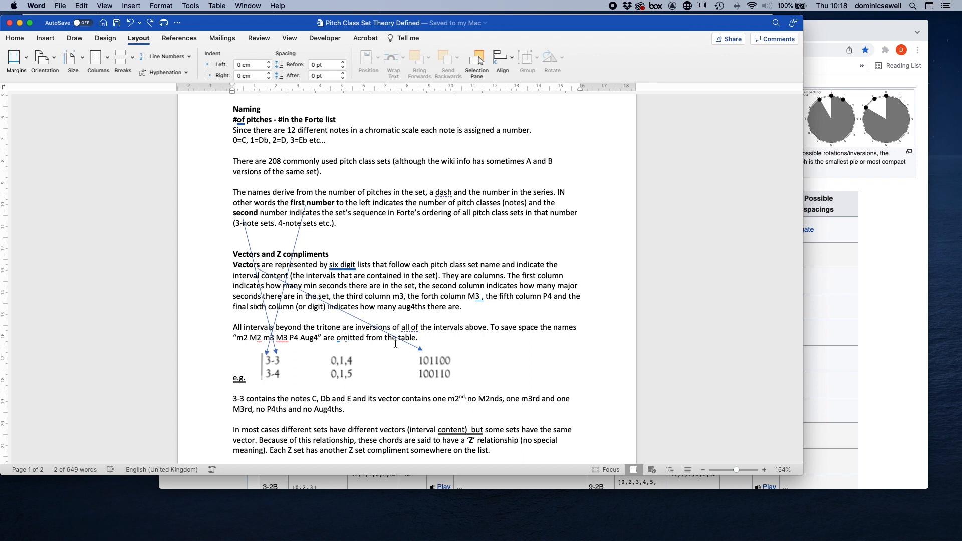
mouse_move(292, 356)
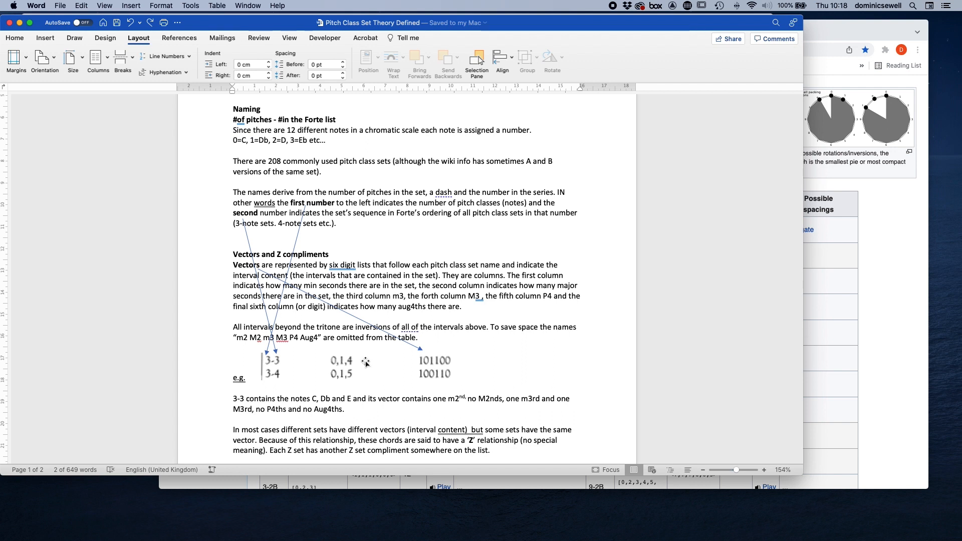
mouse_move(432, 366)
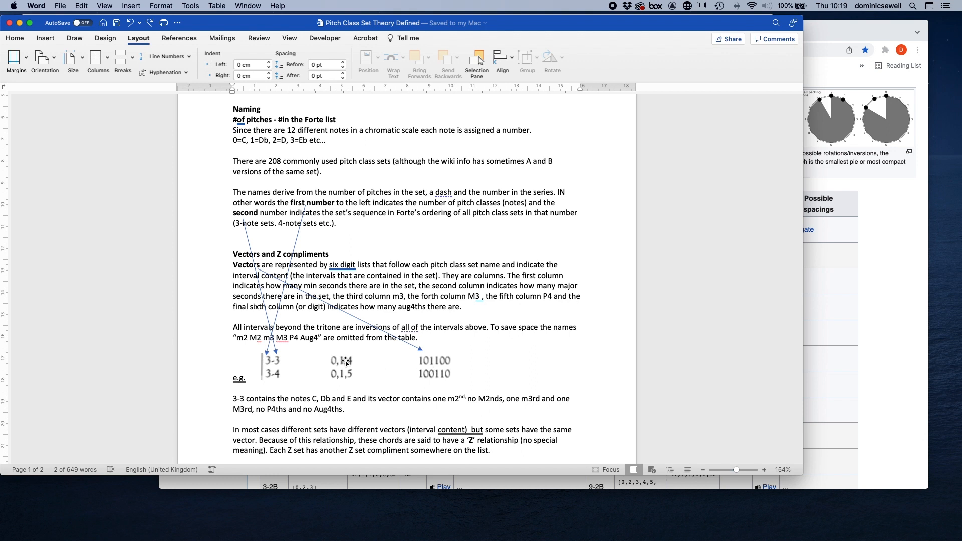
mouse_move(430, 367)
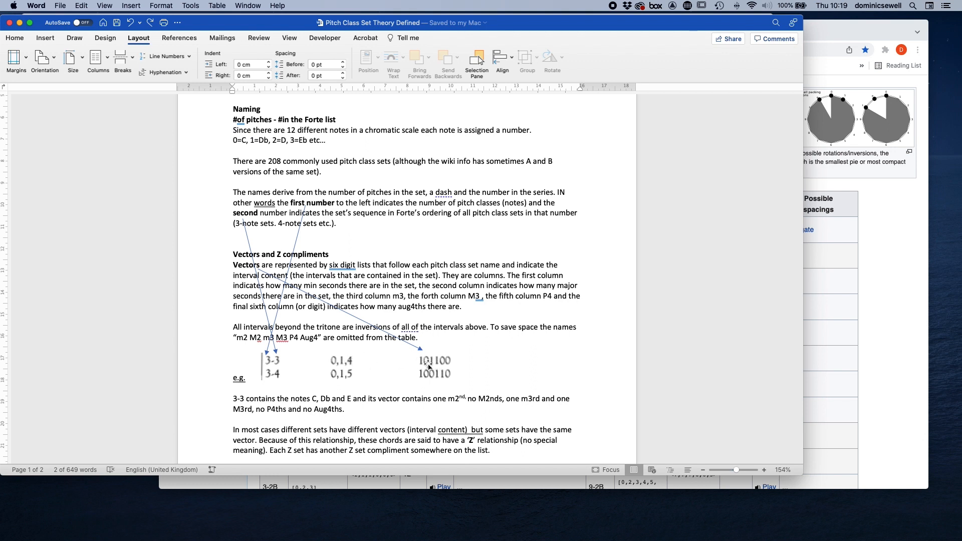
mouse_move(378, 370)
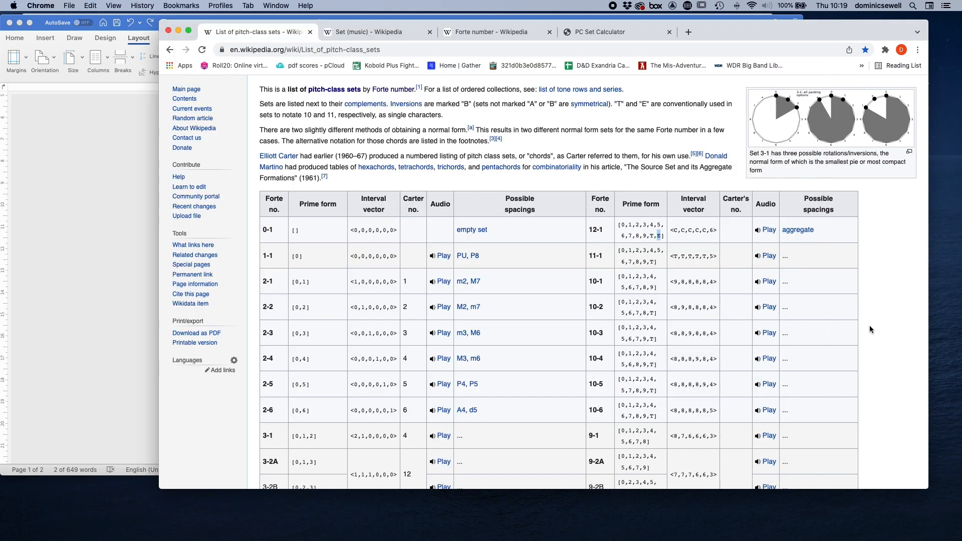
Scroll Wikipedia's table through the 5-note sets and return to Word's Vectors section.
scroll(down, 3)
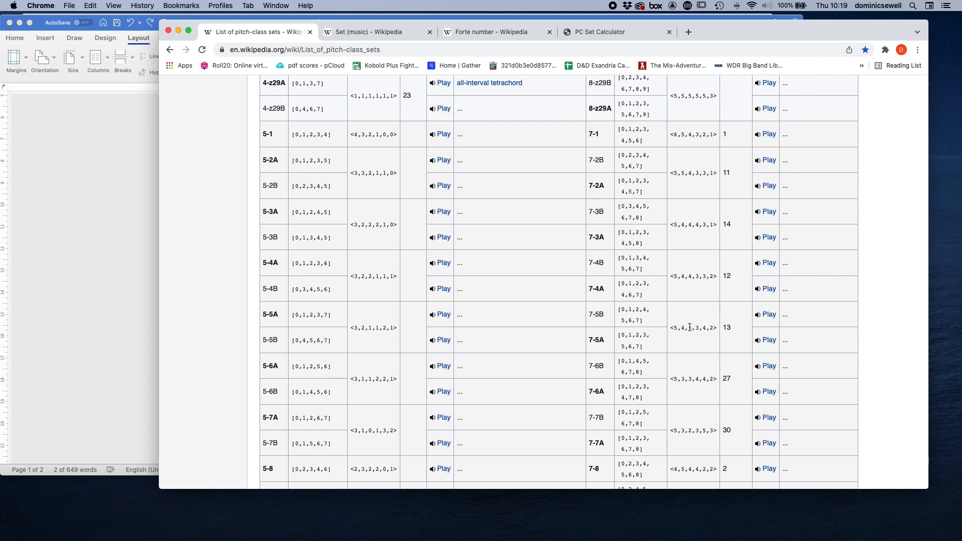
double_click(697, 327)
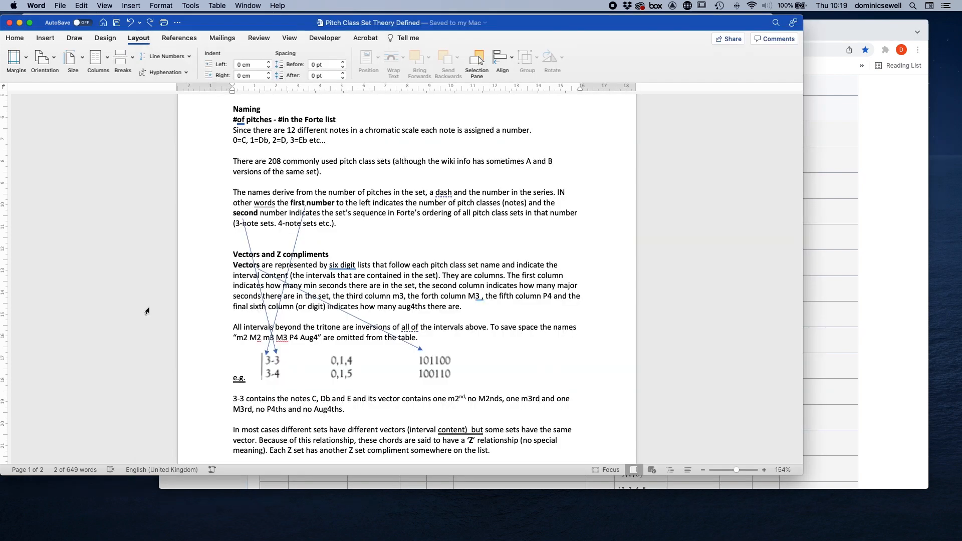
mouse_move(320, 329)
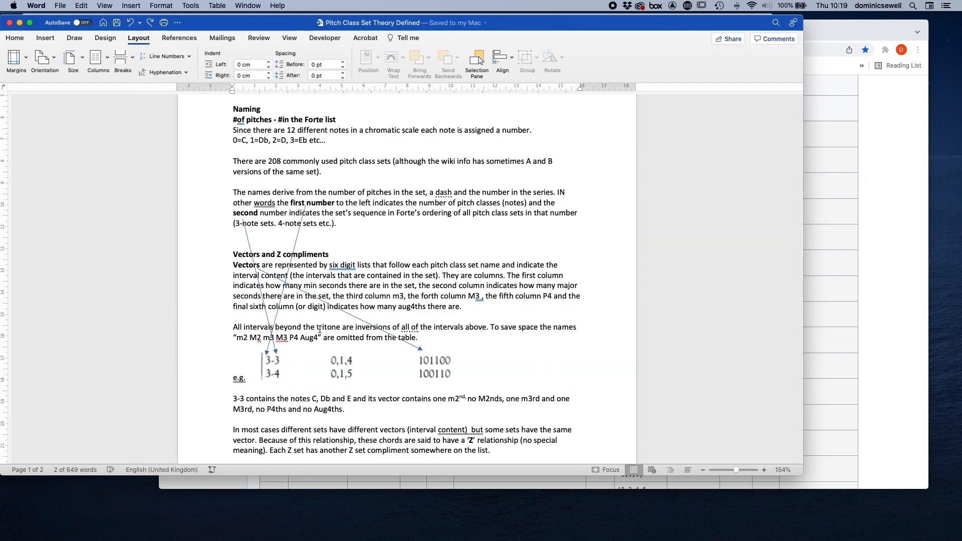
Remove the extra space so the paragraph reads '(interval content) but', then return to Wikipedia.
double_click(409, 327)
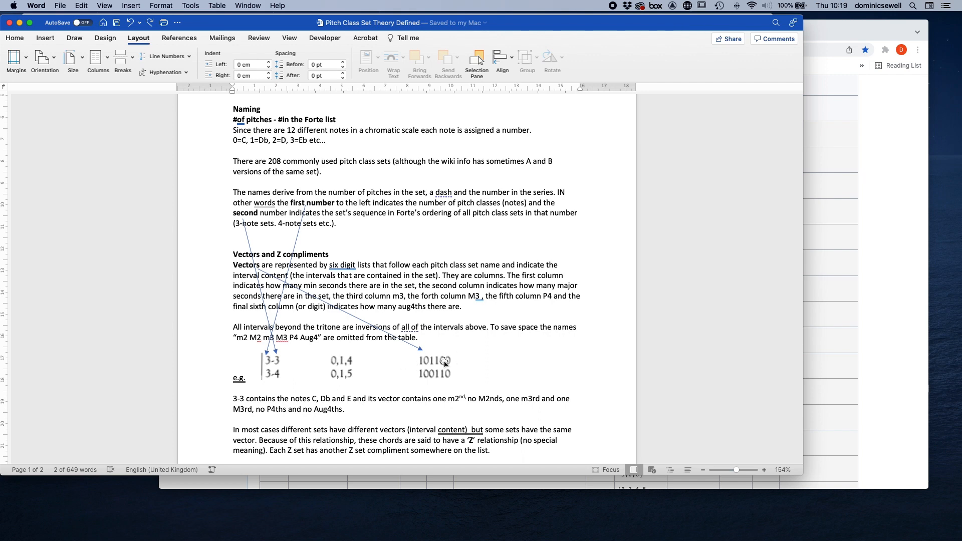
scroll(down, 3)
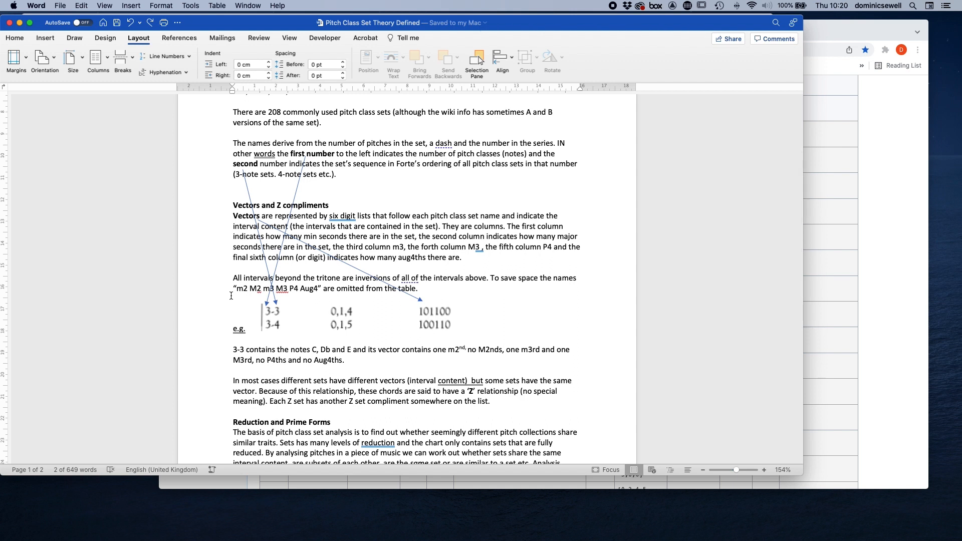
mouse_move(285, 313)
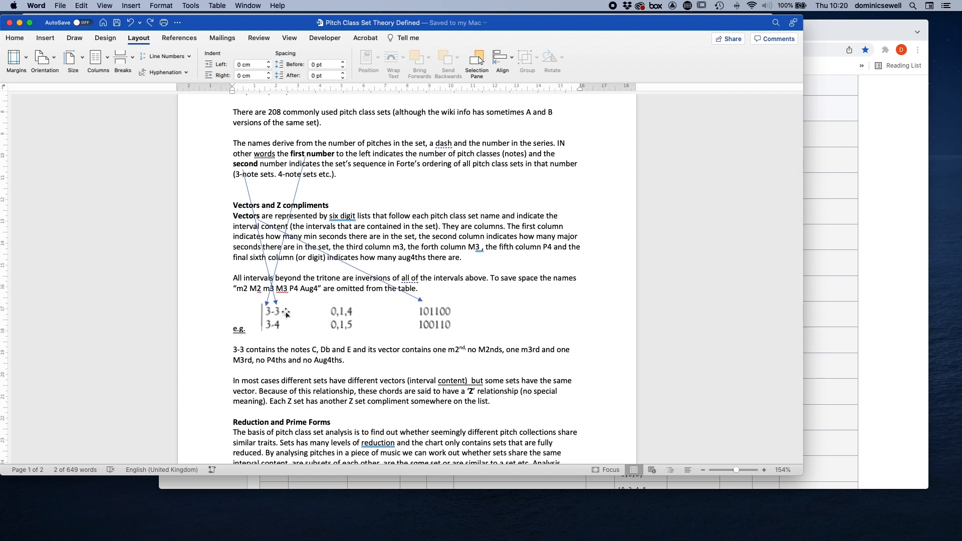
scroll(down, 3)
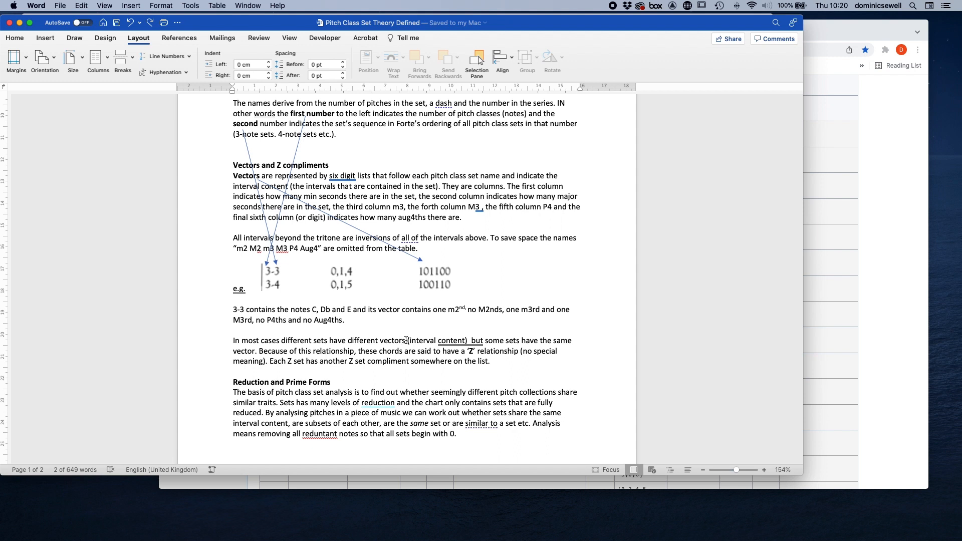
double_click(451, 341)
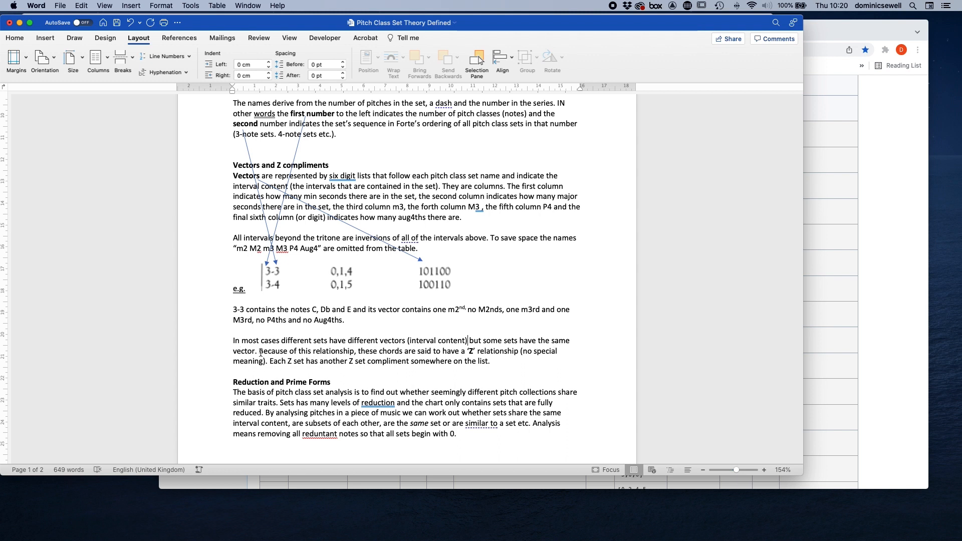
double_click(245, 351)
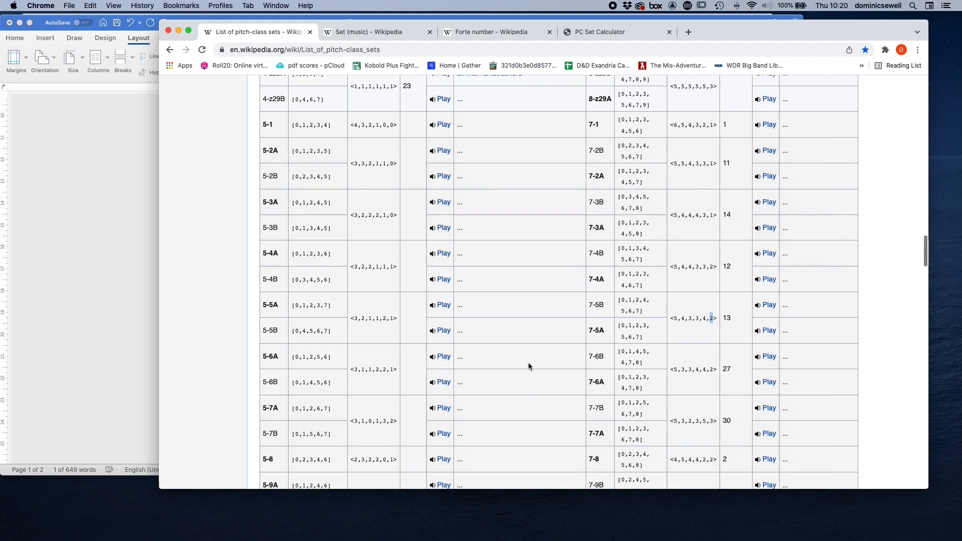
Scroll to the hexachords and mark 6-z19's vector <3,1,3,4,3,1> against matching 6-z44.
scroll(down, 3)
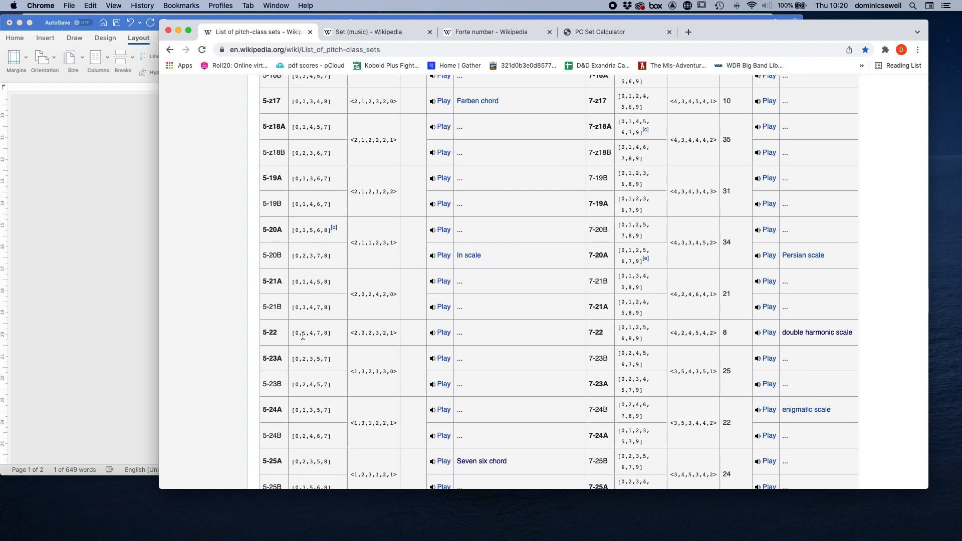
scroll(down, 3)
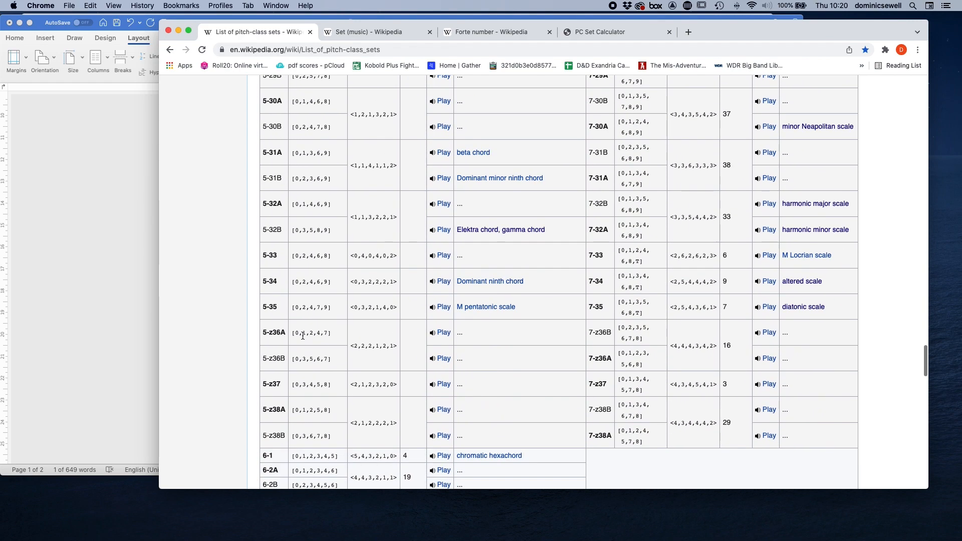
scroll(down, 3)
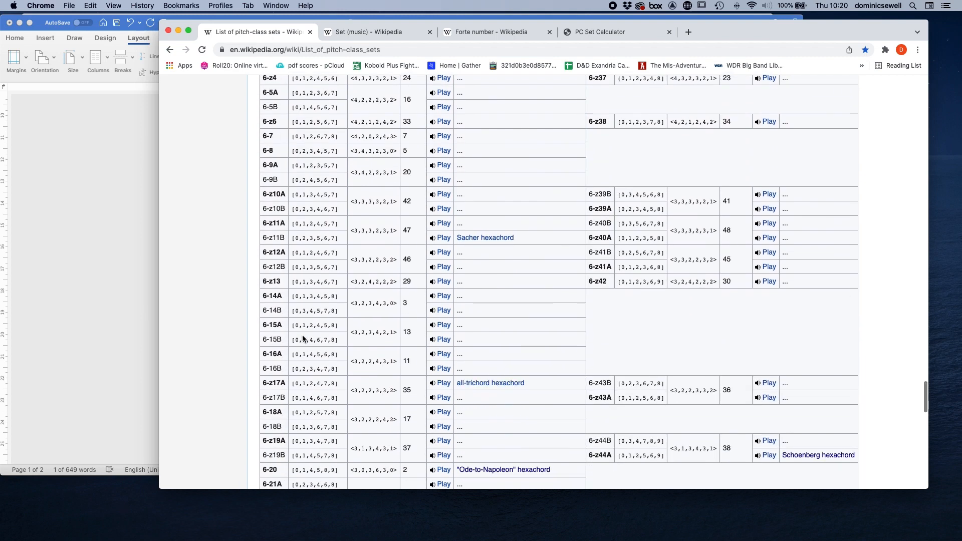
scroll(down, 3)
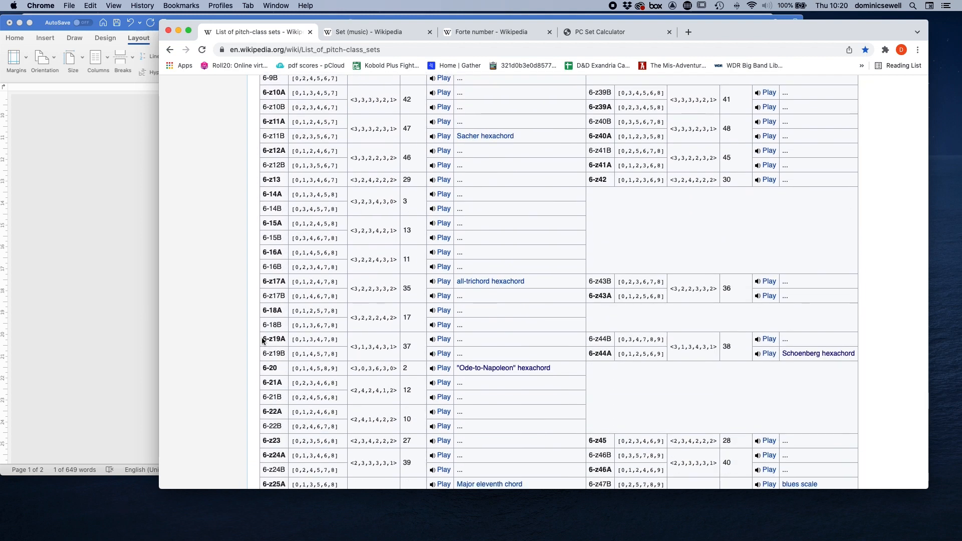
double_click(273, 339)
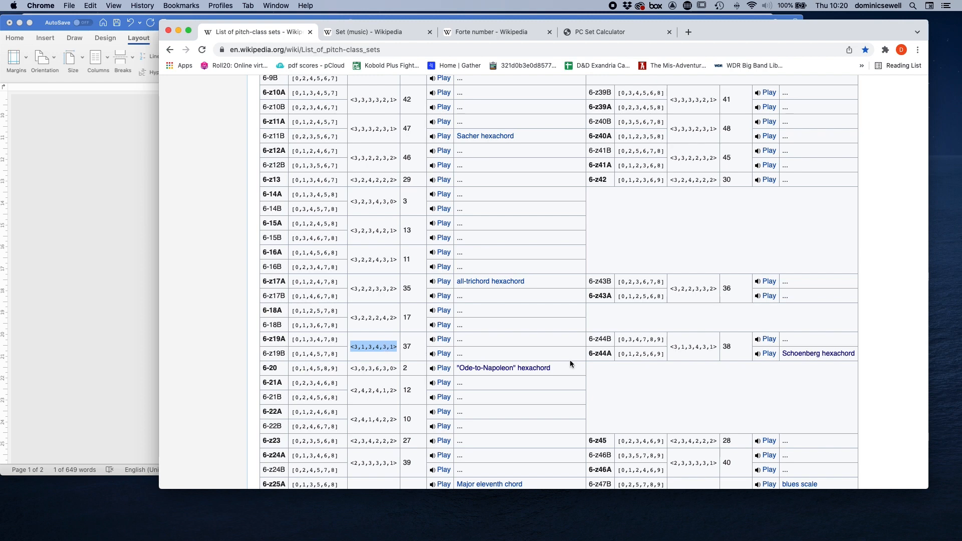
mouse_move(711, 364)
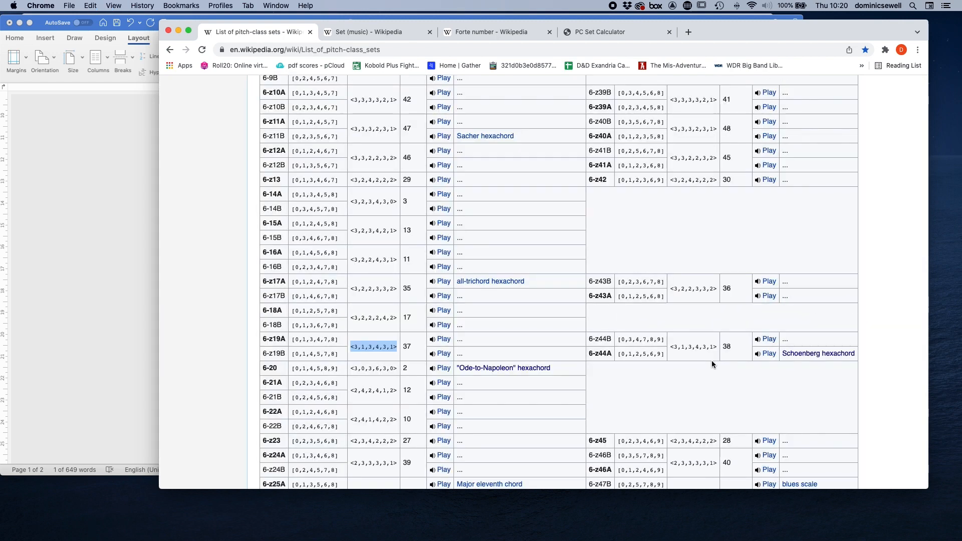
mouse_move(627, 381)
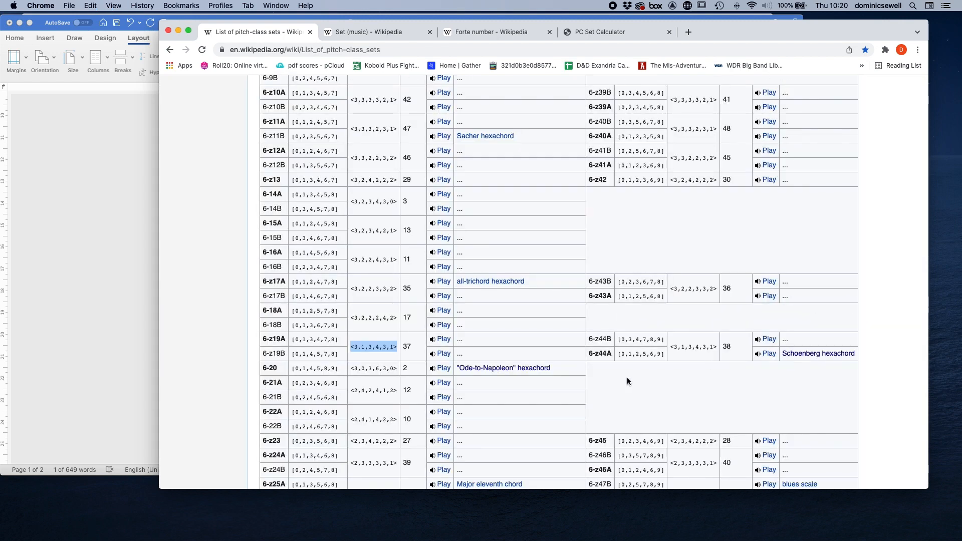
mouse_move(419, 361)
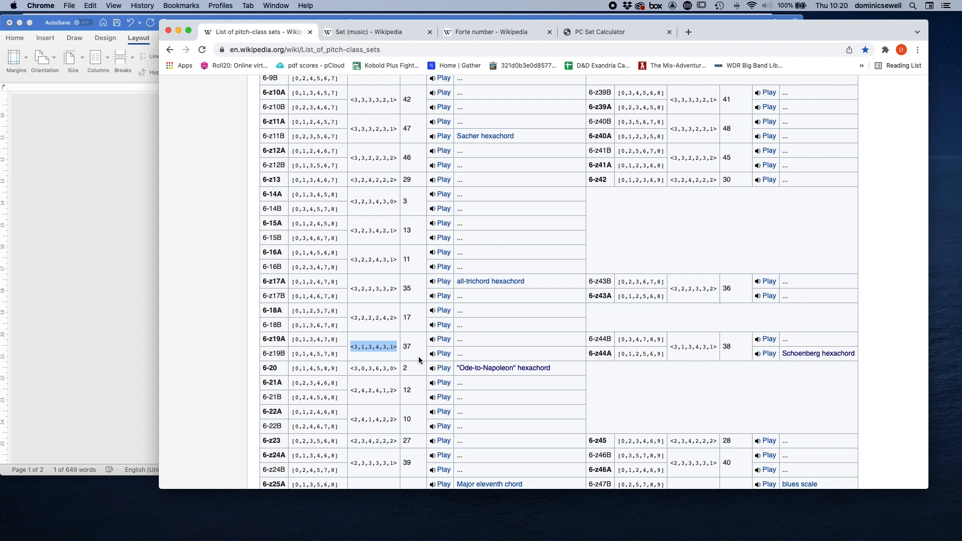
mouse_move(672, 349)
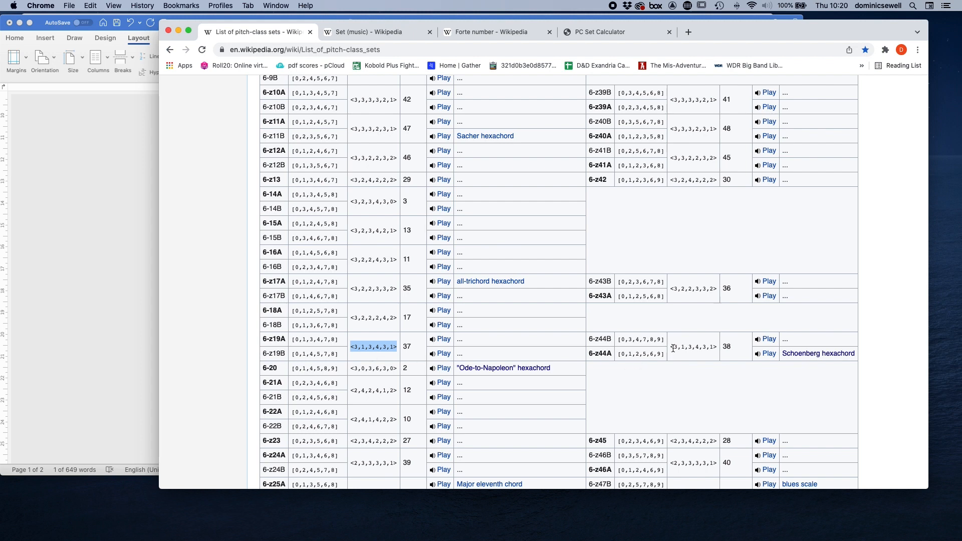
double_click(692, 347)
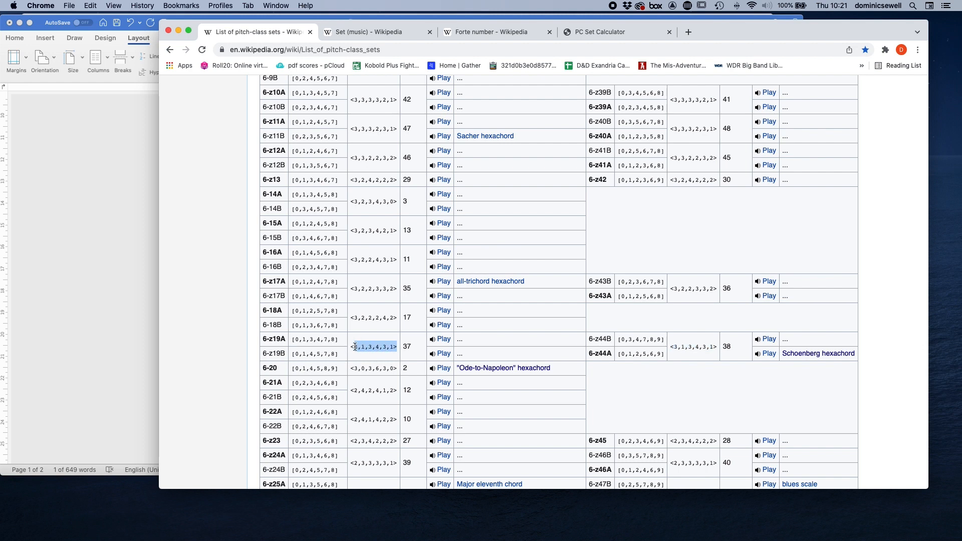
drag(355, 347, 395, 347)
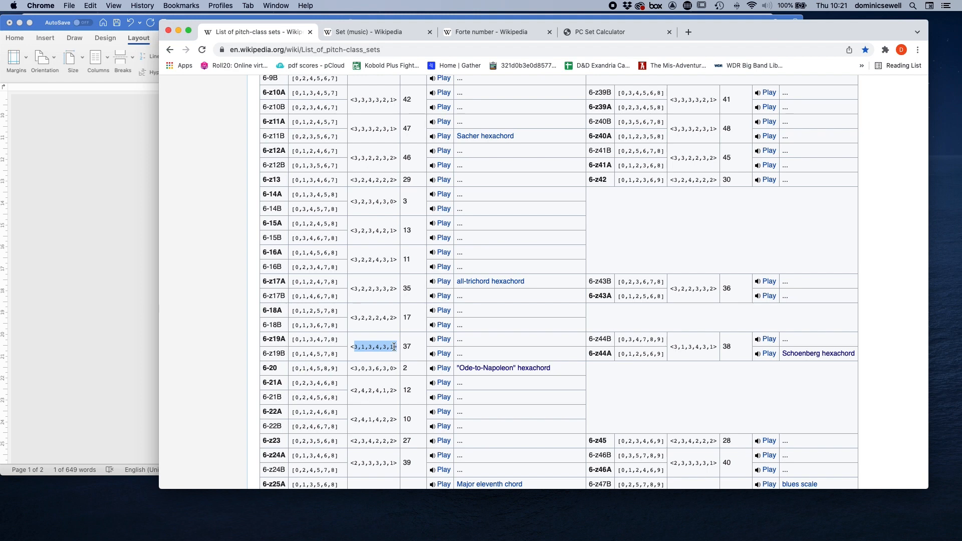
mouse_move(661, 354)
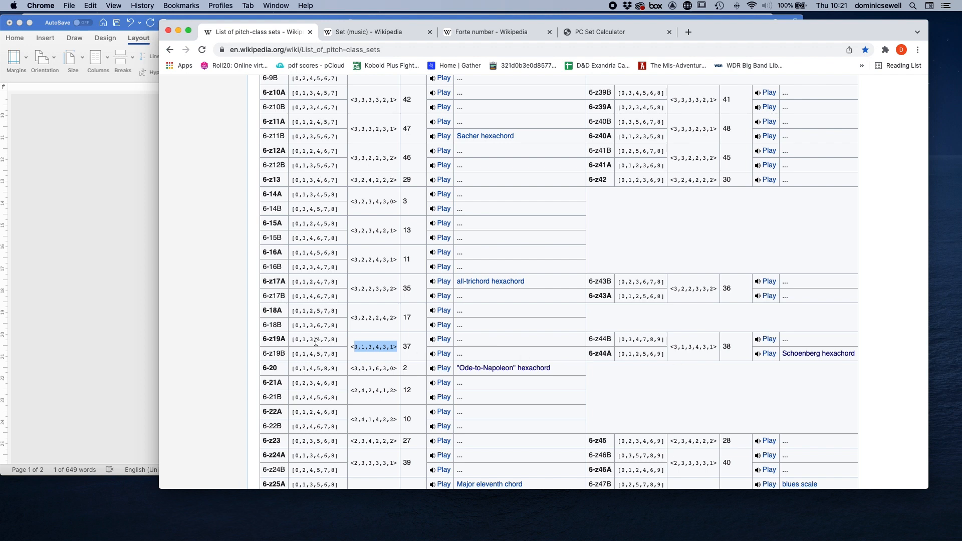
Highlight 6-z19A's prime form [0,1,3,4,7,8] in the hexachord rows.
double_click(311, 339)
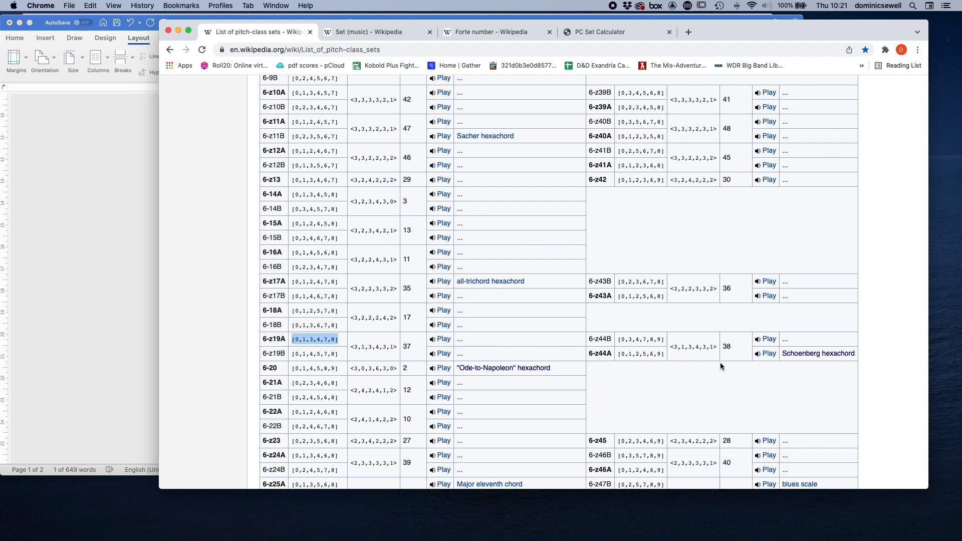
mouse_move(612, 358)
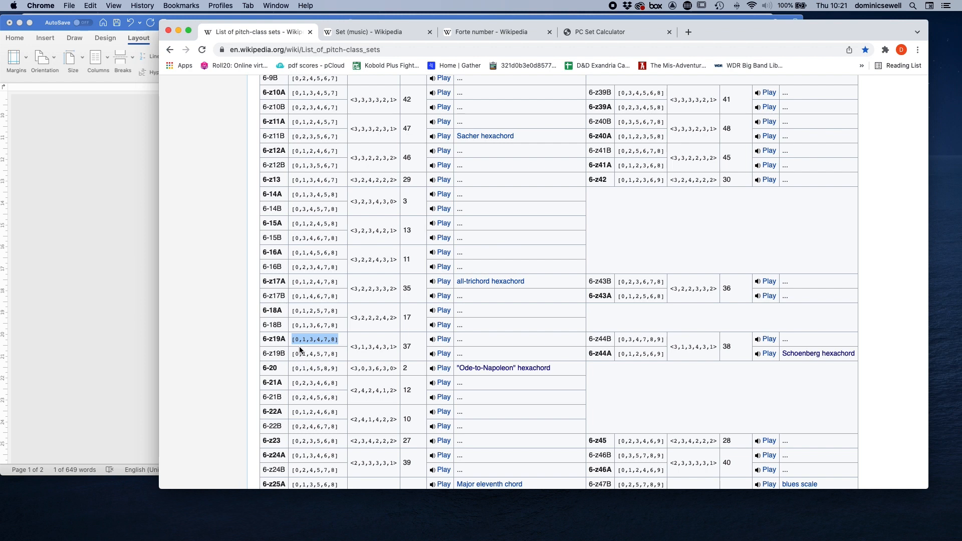
mouse_move(623, 369)
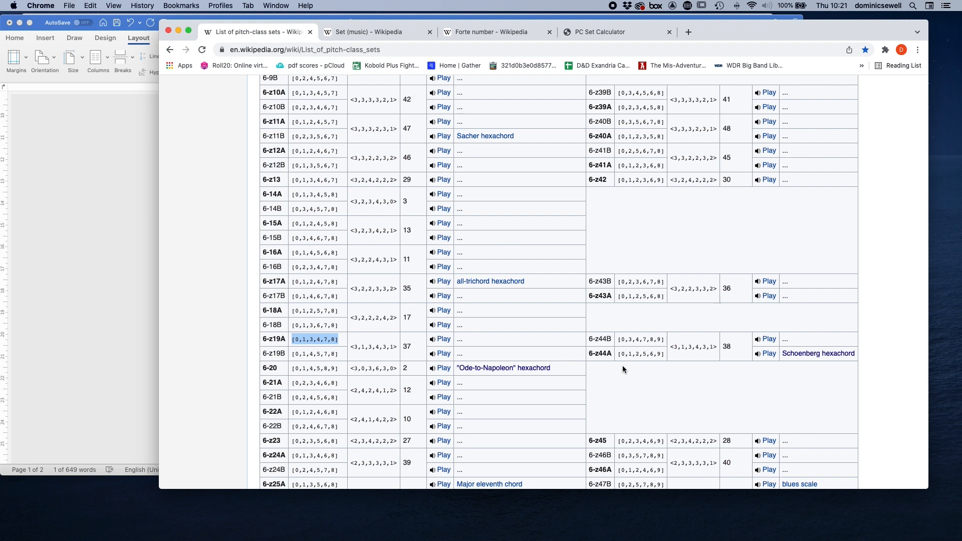
mouse_move(617, 370)
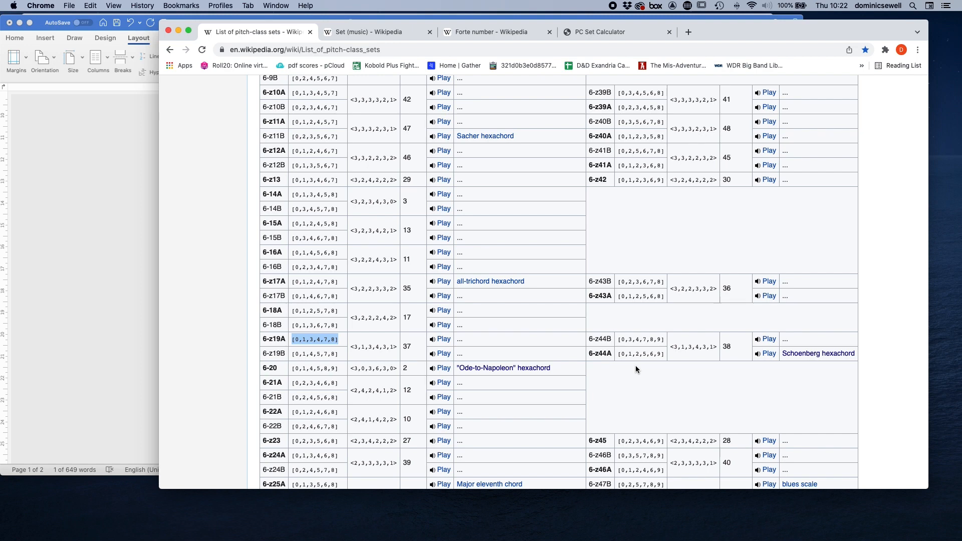
mouse_move(358, 347)
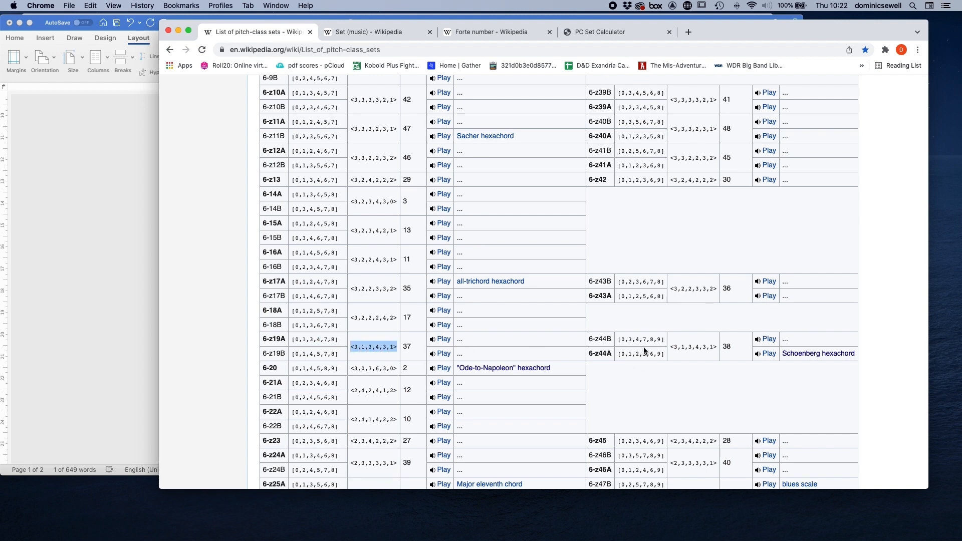
Return to Word and point through the Reduction and Prime Forms paragraph on sets beginning with 0.
click(818, 354)
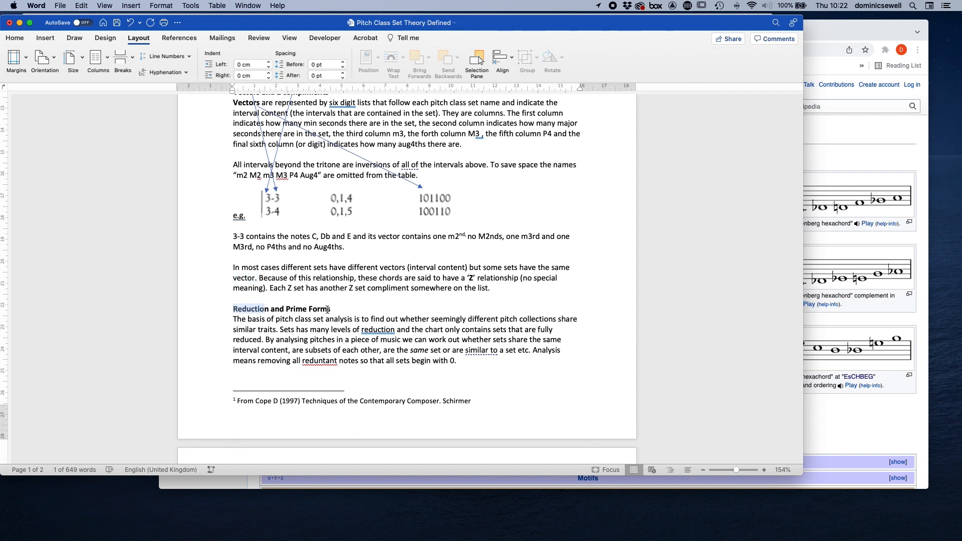
click(277, 330)
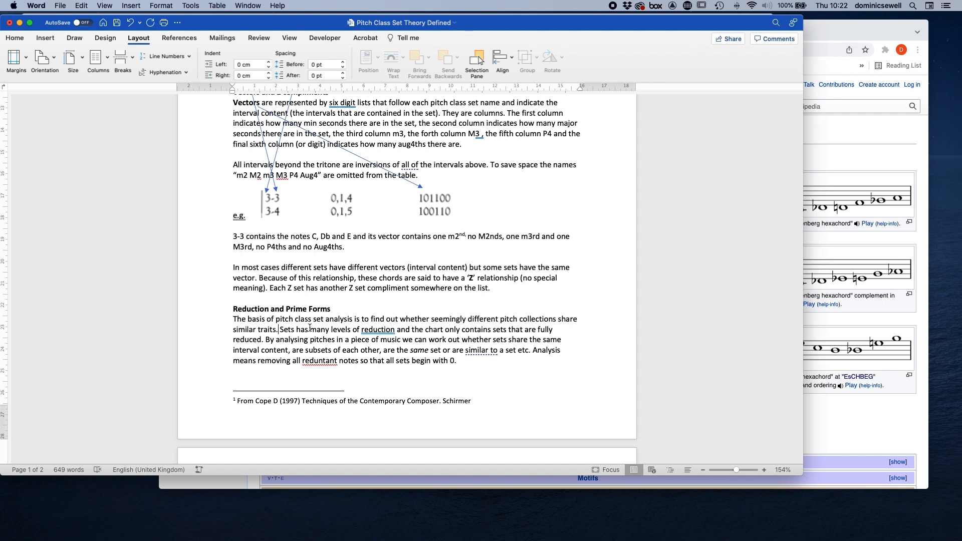
double_click(378, 330)
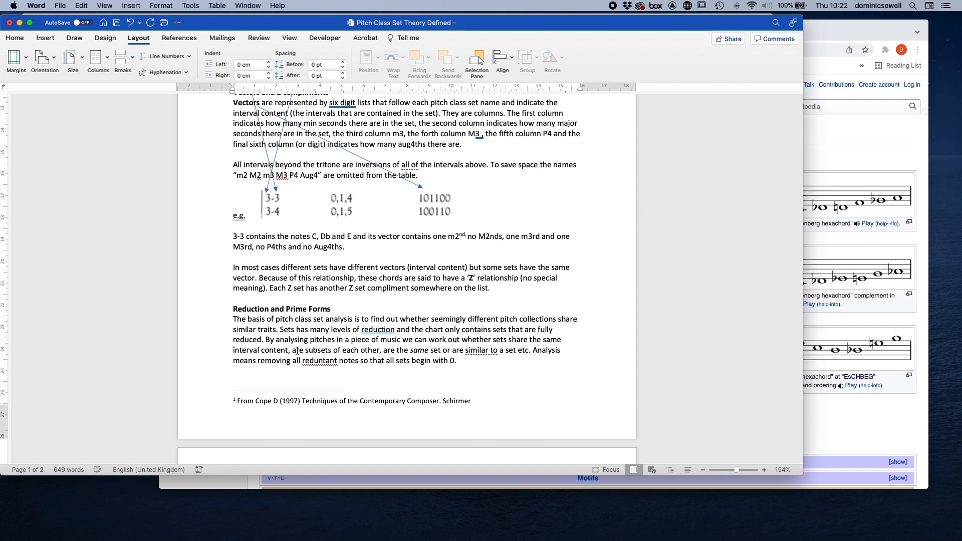
click(278, 329)
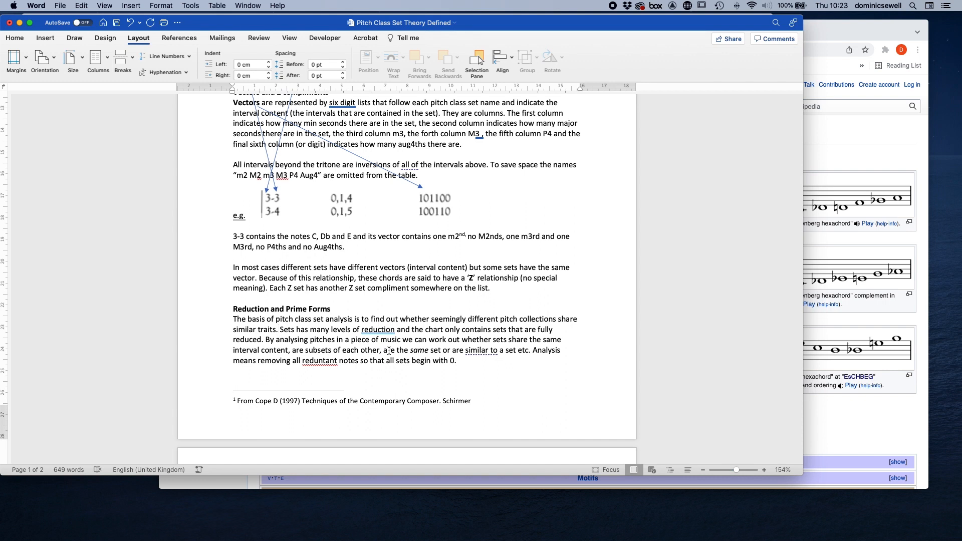
click(277, 328)
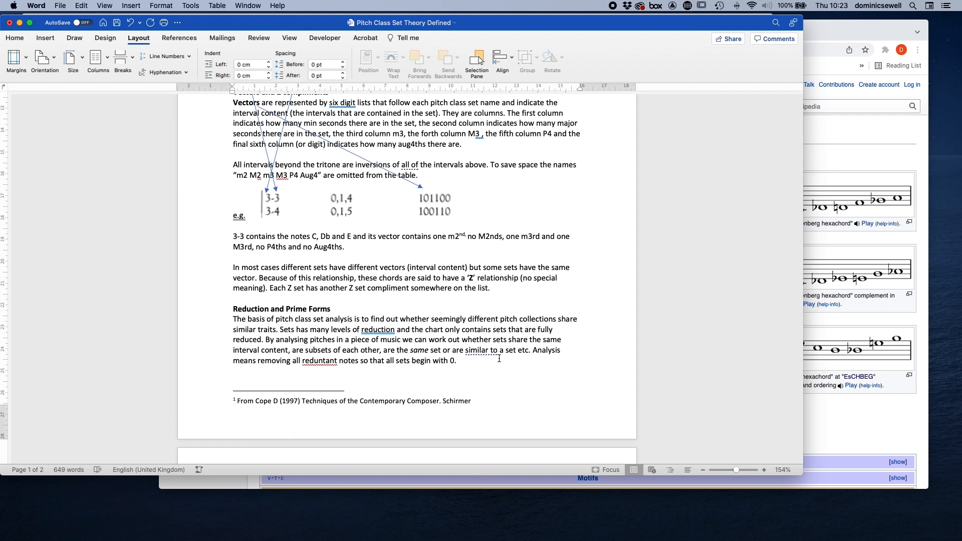
click(277, 330)
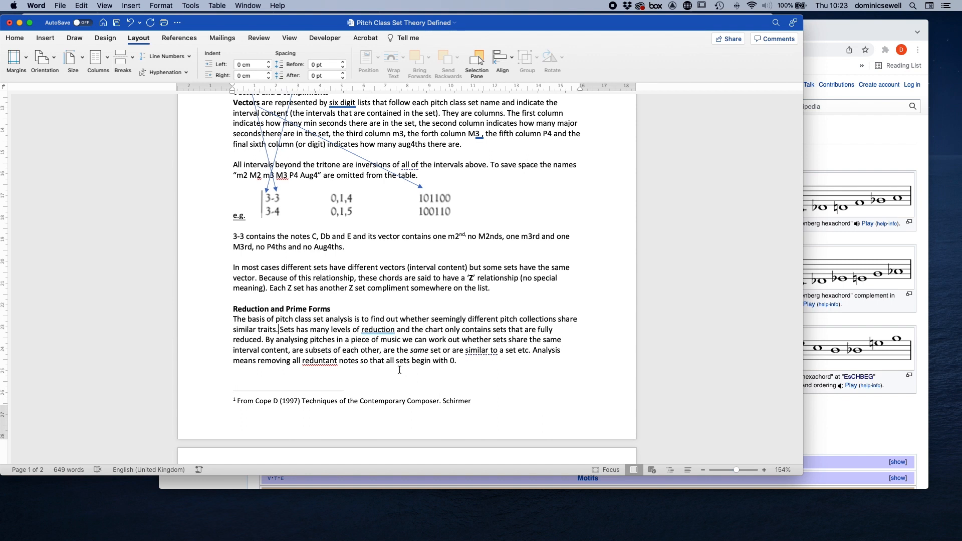
mouse_move(432, 367)
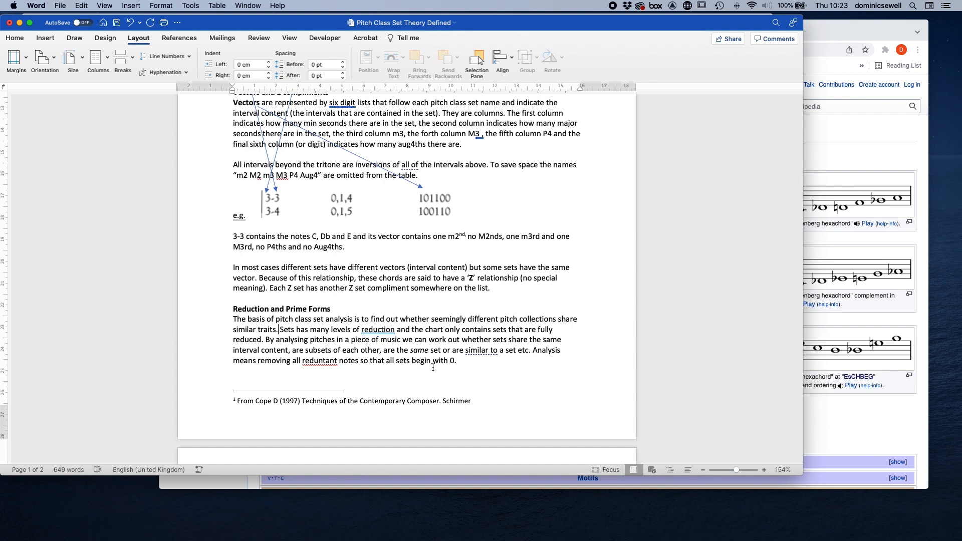
click(278, 330)
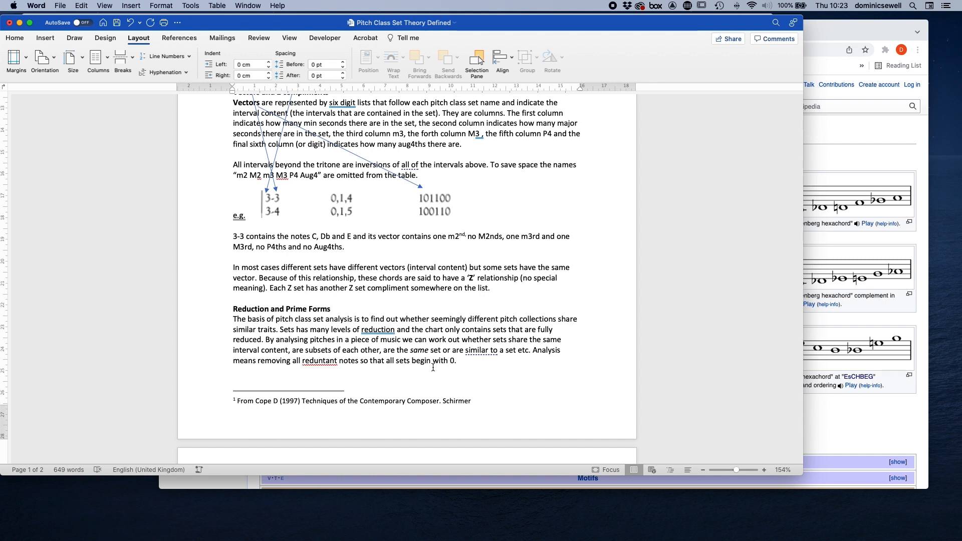
click(277, 329)
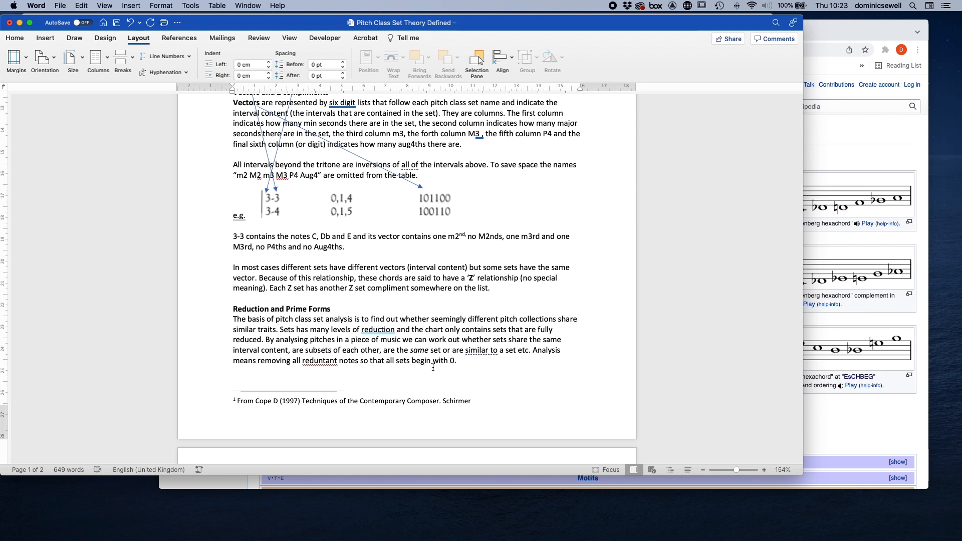
scroll(down, 3)
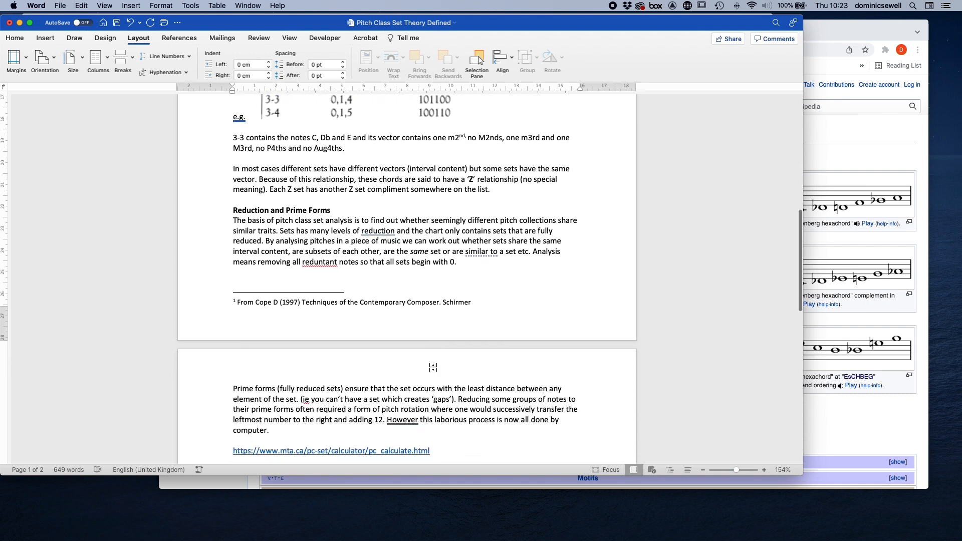
scroll(down, 3)
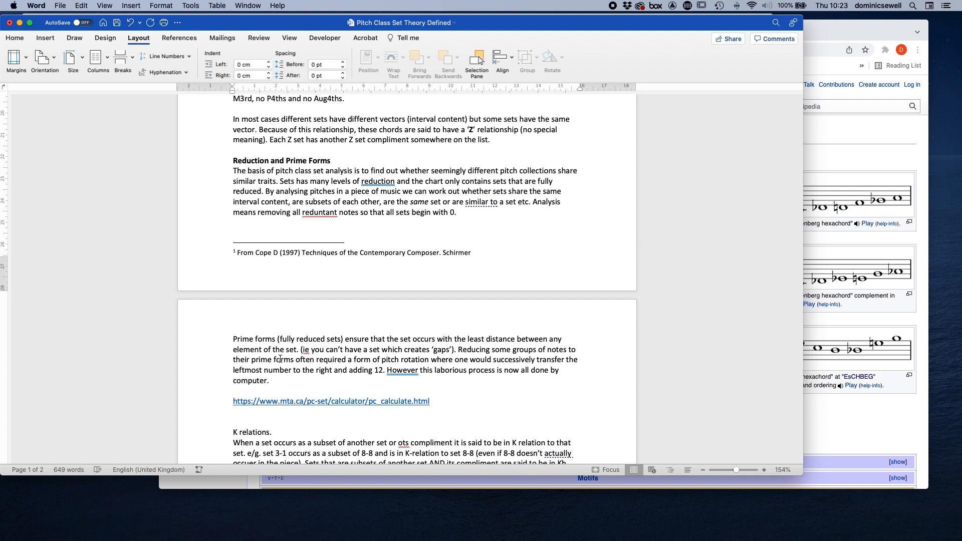
click(278, 181)
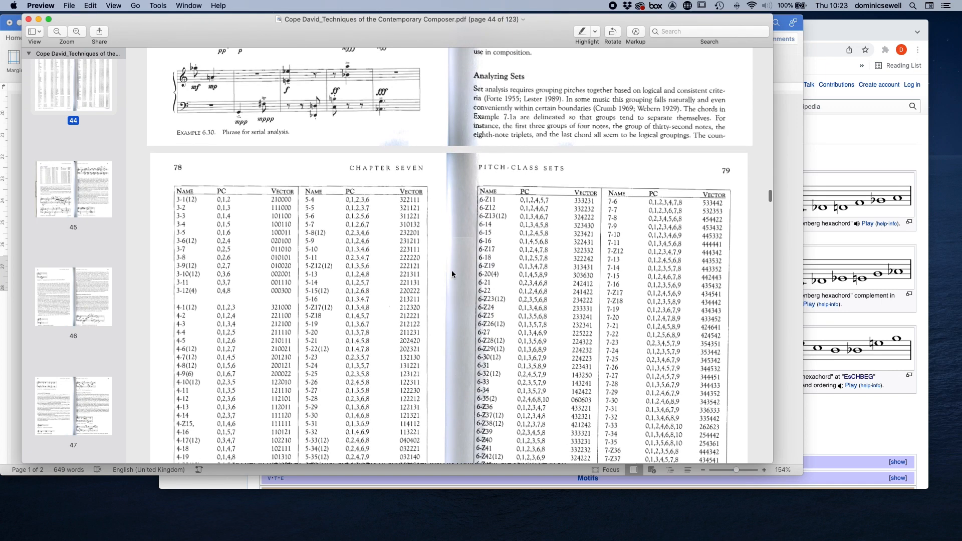
mouse_move(370, 205)
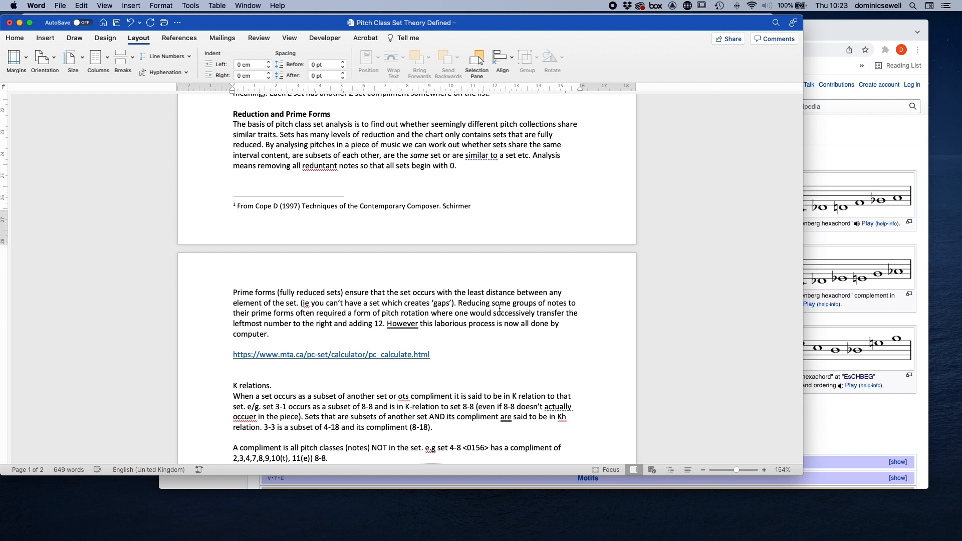
Bring the Word document forward to the K relations and compliment paragraphs.
click(279, 135)
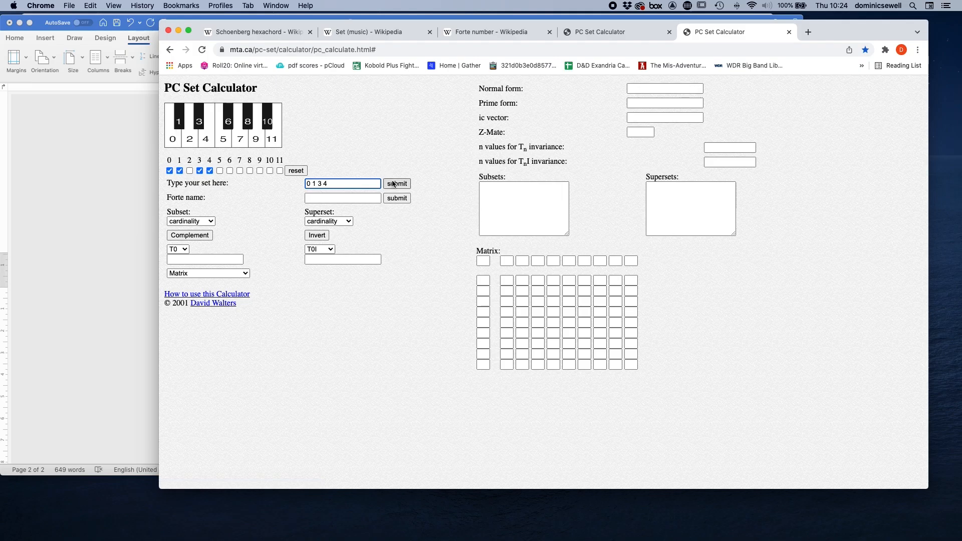
Calculate set 0 1 3 4 and highlight Forte name 4-3 and vector 212100.
click(396, 184)
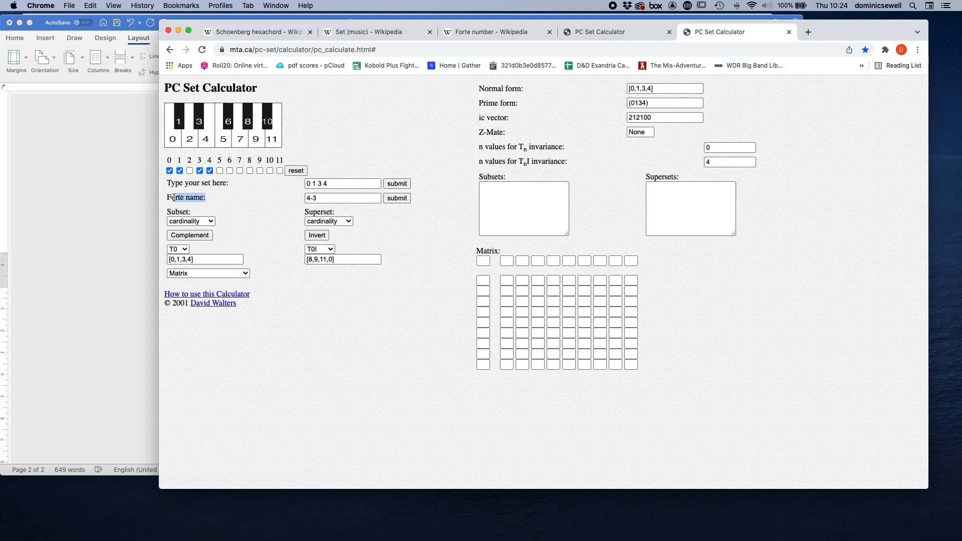
click(342, 198)
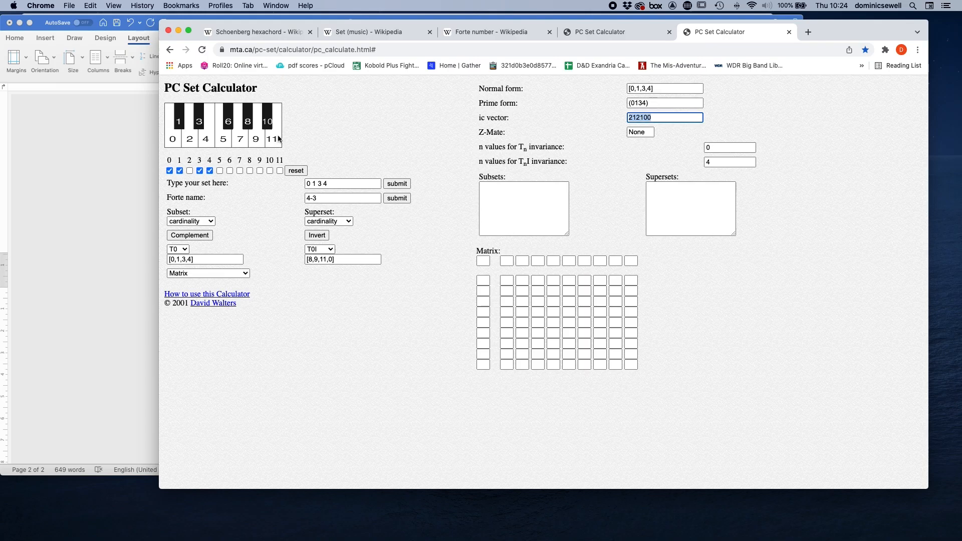
click(342, 198)
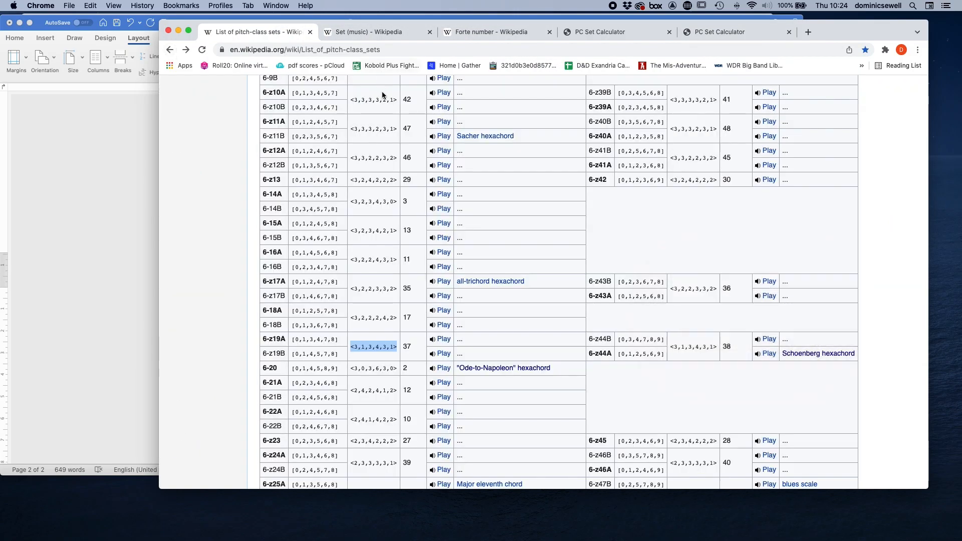
Scroll Wikipedia's set list to the 4-3 row, then return to the calculator.
scroll(up, 3)
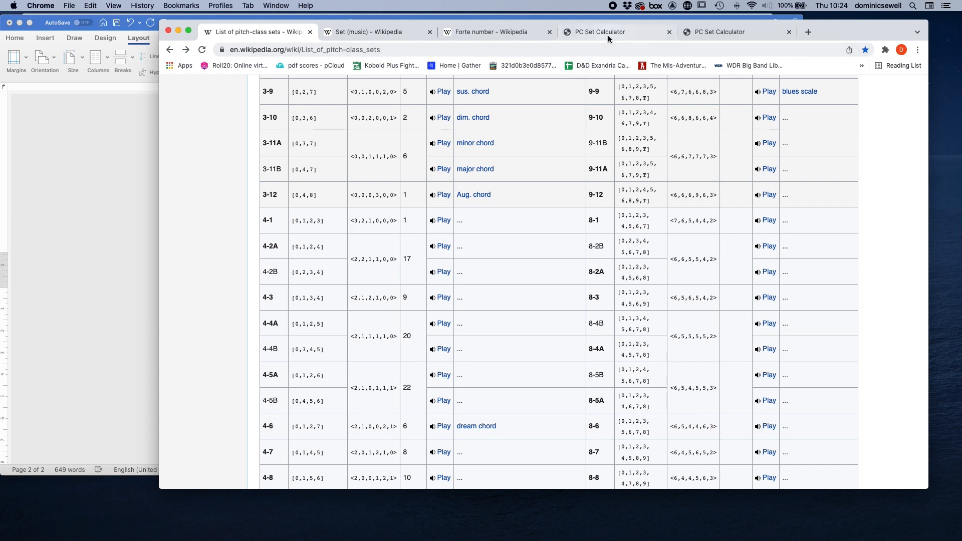
click(730, 32)
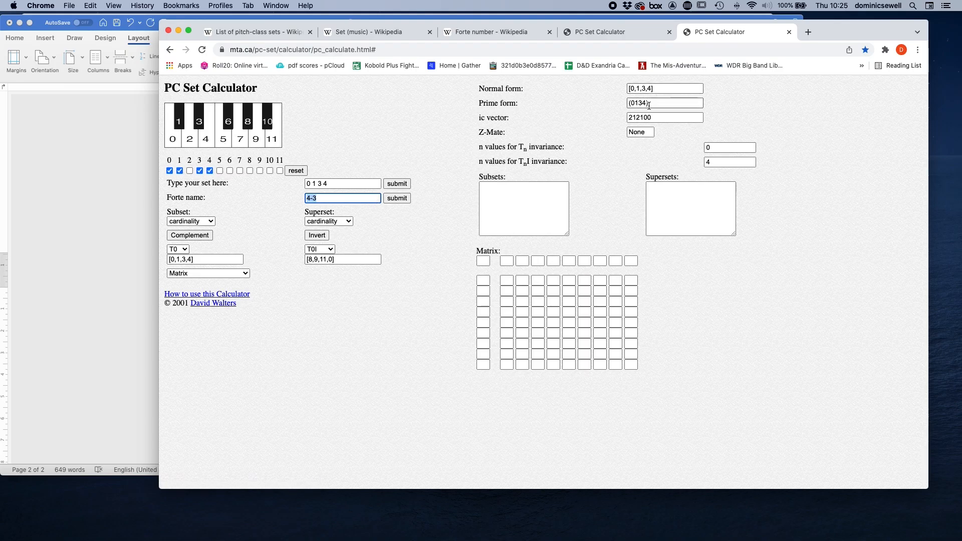
Highlight the 4-3 results and submit set 2 3 6 e to the calculator.
click(664, 88)
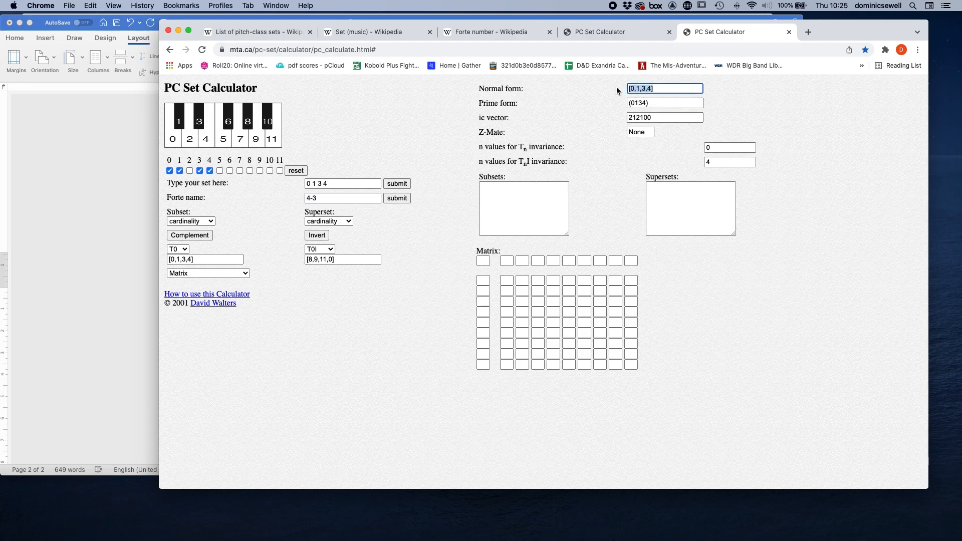
click(664, 88)
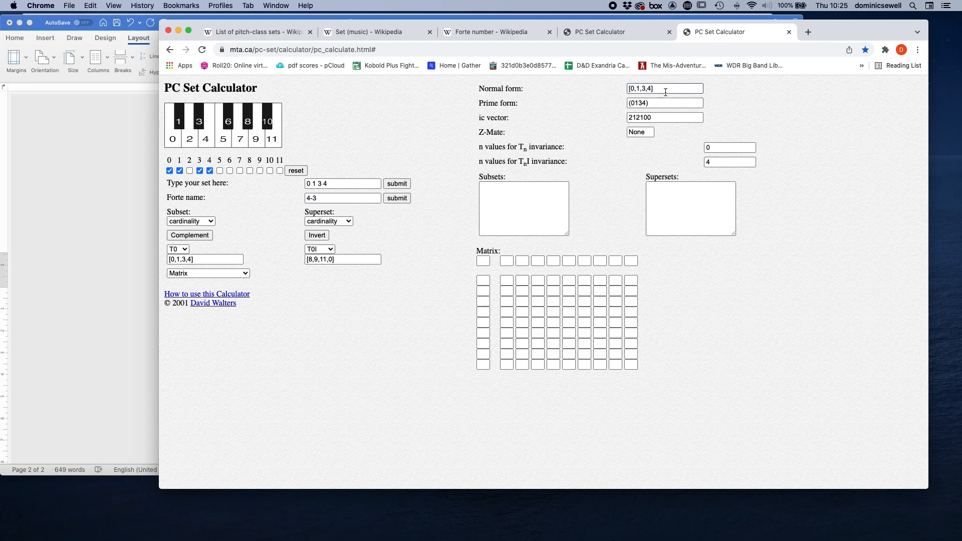
click(295, 170)
text(2 3 6 e)
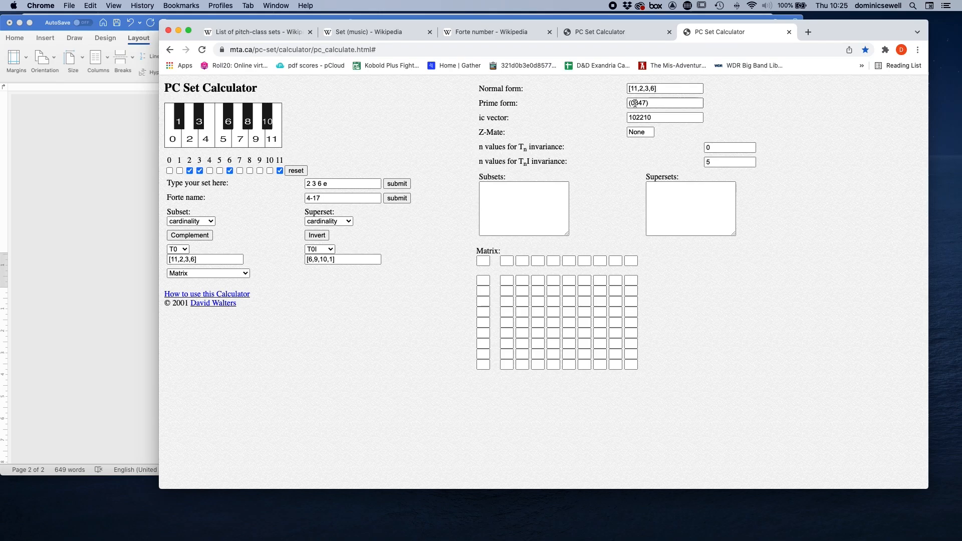
Highlight prime form (0347) and find the 4-17 alpha chord row on Wikipedia.
click(664, 102)
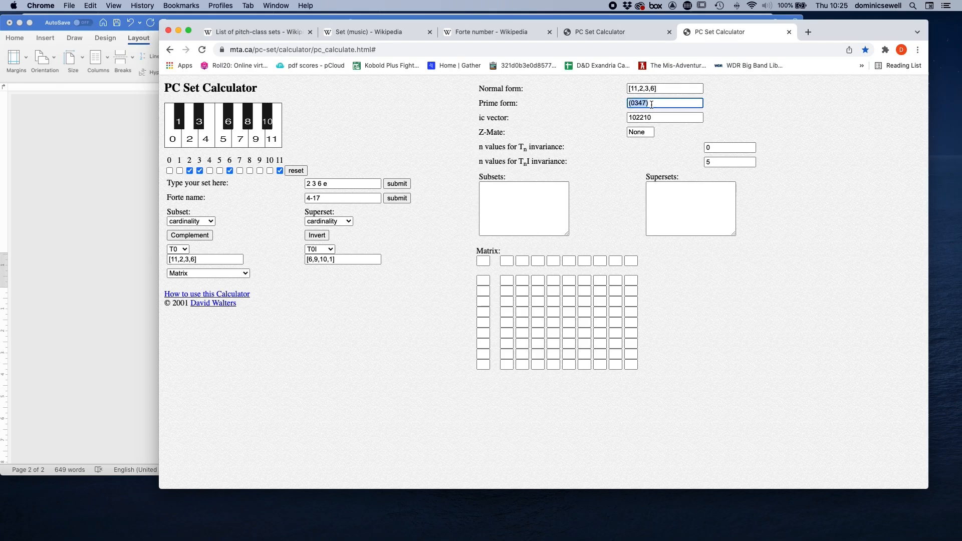
click(342, 198)
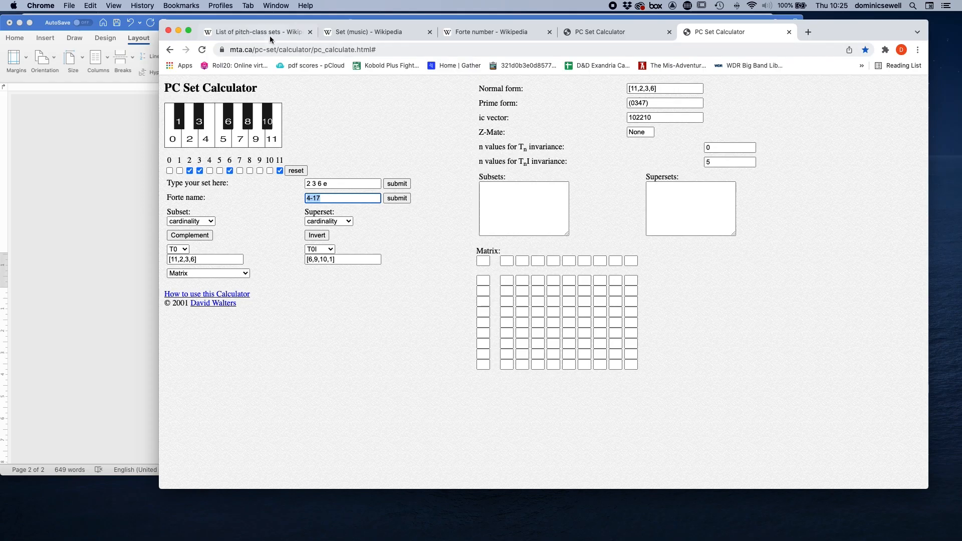
click(255, 31)
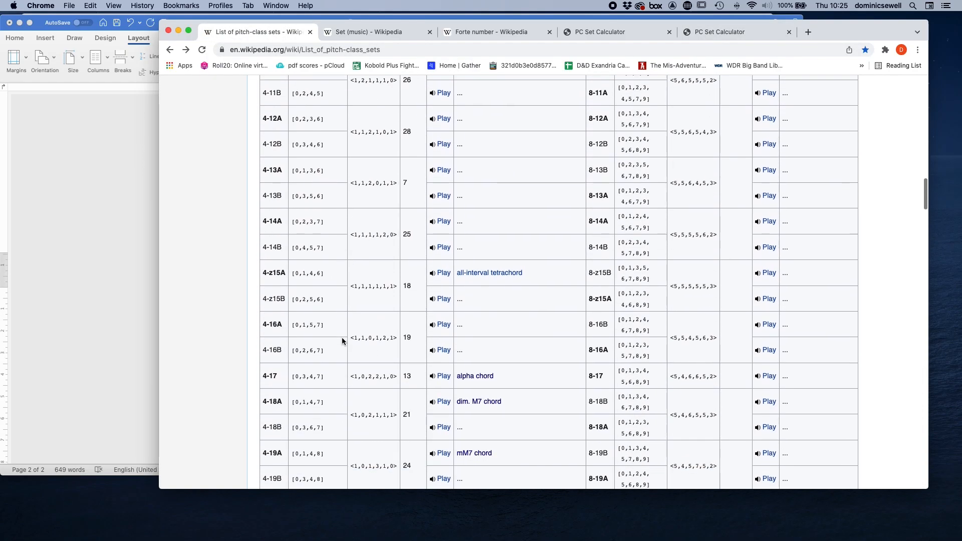
mouse_move(475, 376)
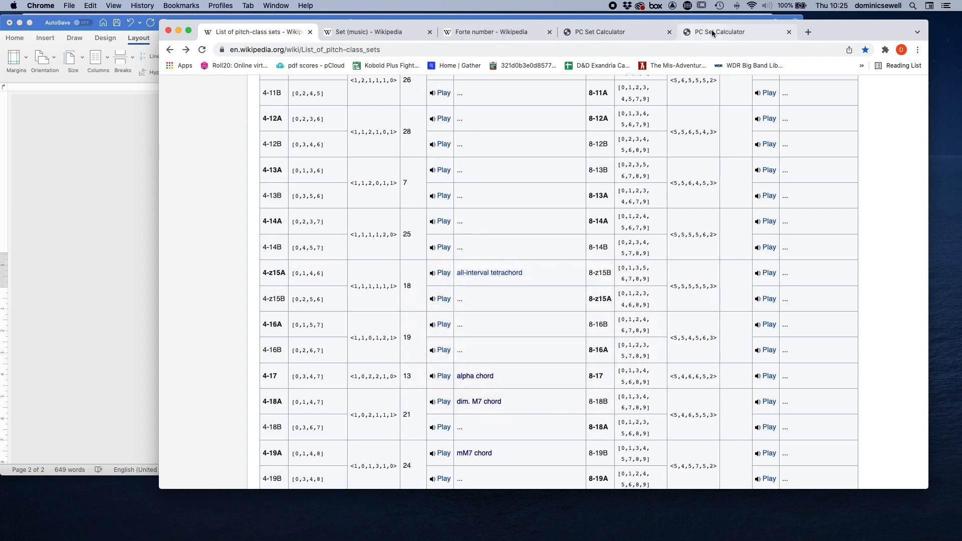
Review the 4-17 calculator results, then return to the Word document.
click(722, 31)
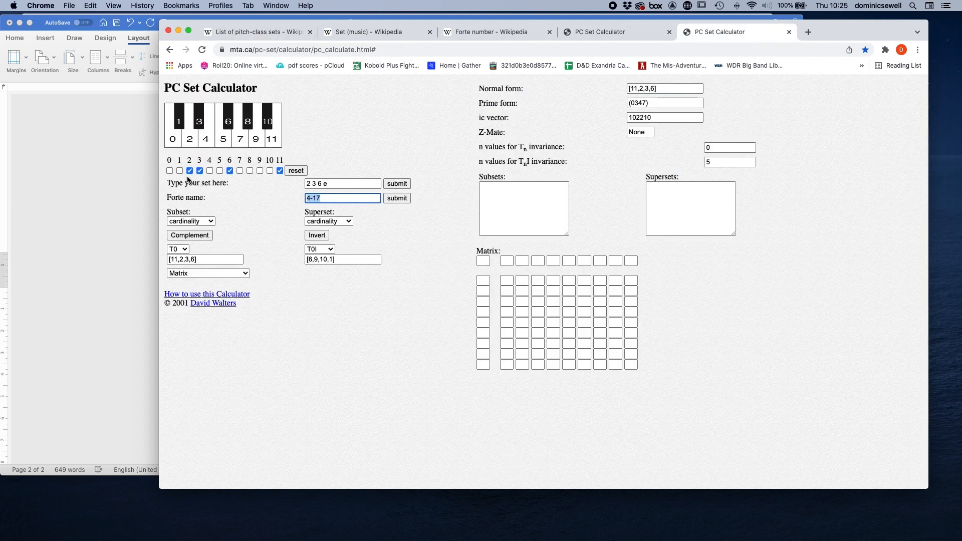
mouse_move(263, 210)
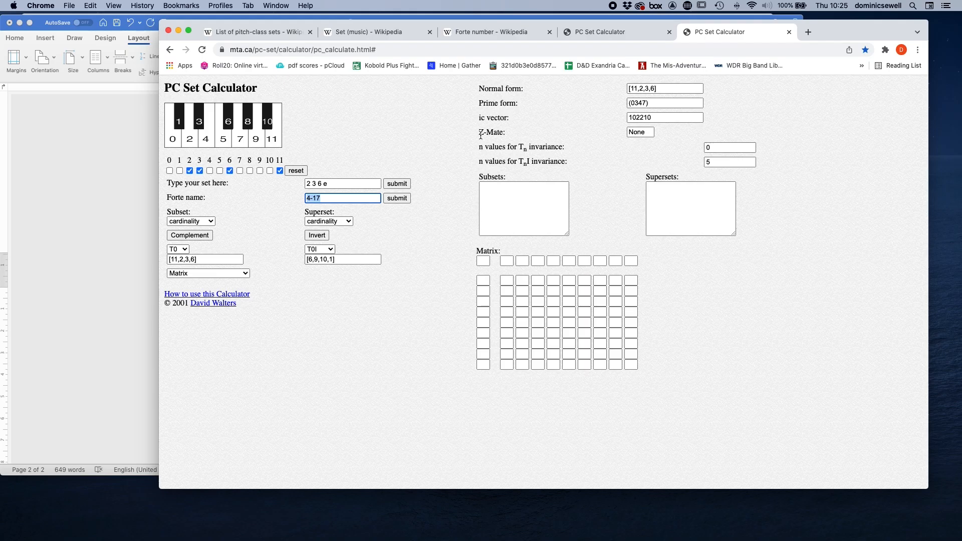
mouse_move(200, 130)
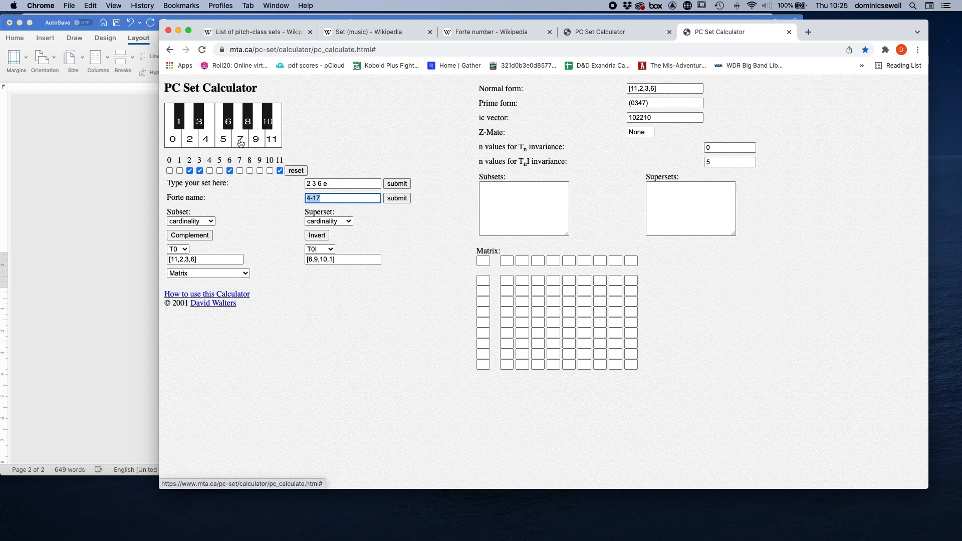
mouse_move(311, 114)
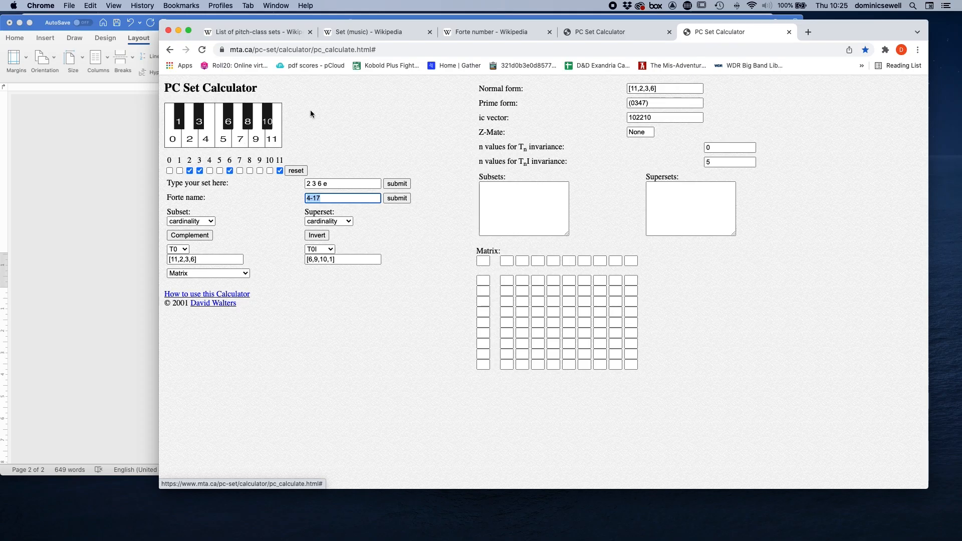
click(258, 31)
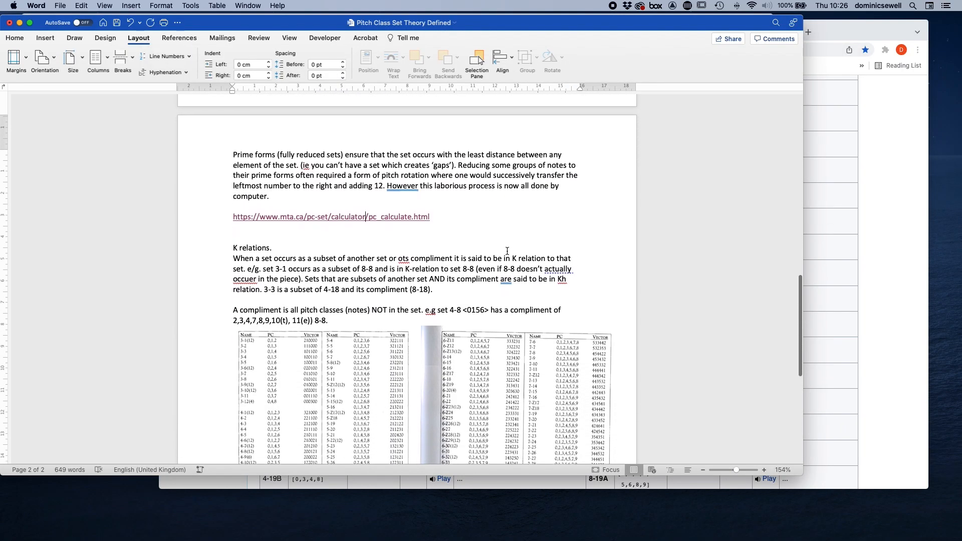
Fix the typos 'ots' to 'its' and 'occuer' to 'occur' in K relations.
scroll(down, 3)
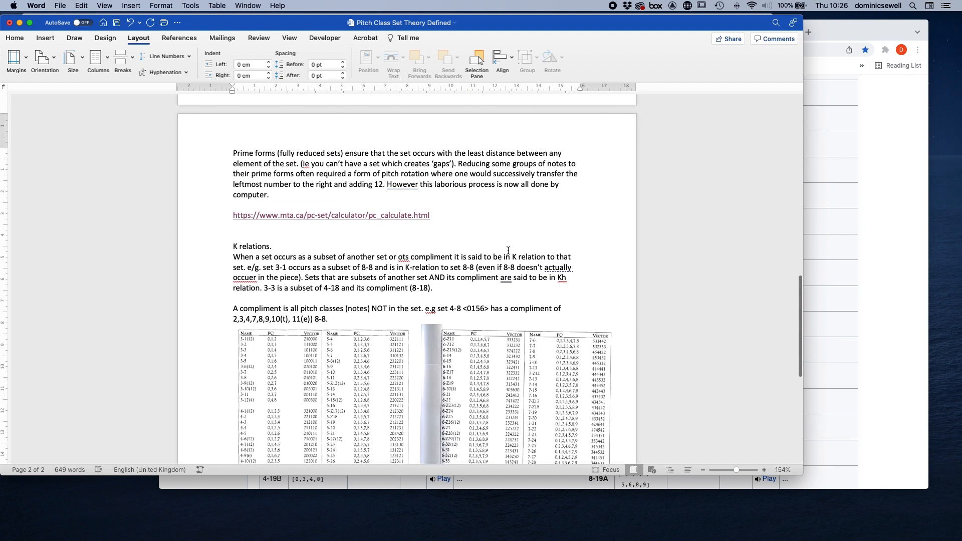
click(365, 216)
text(i)
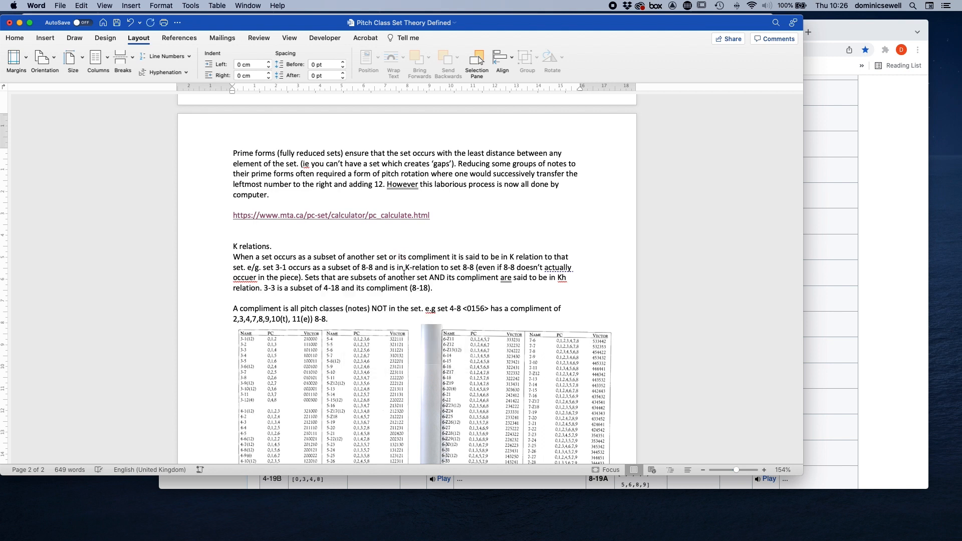
mouse_move(481, 254)
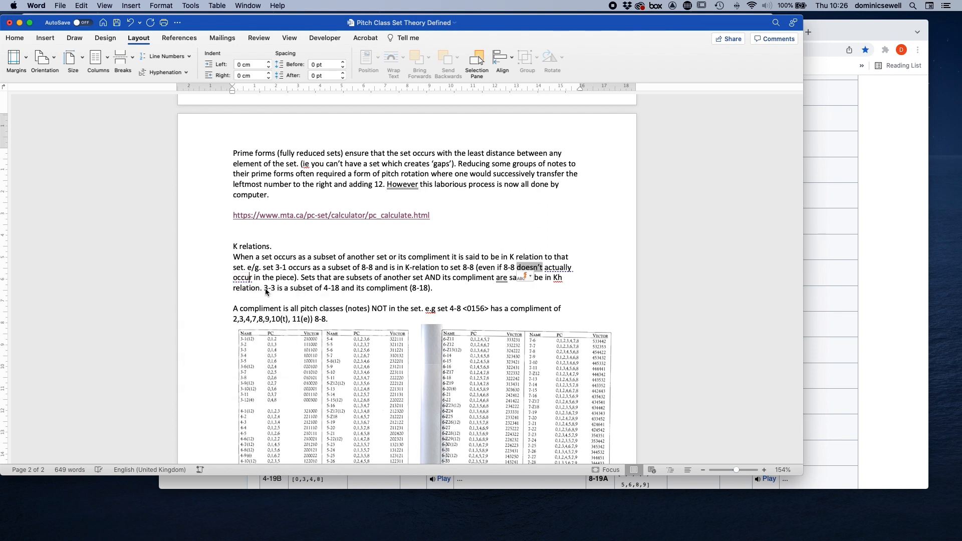
mouse_move(411, 282)
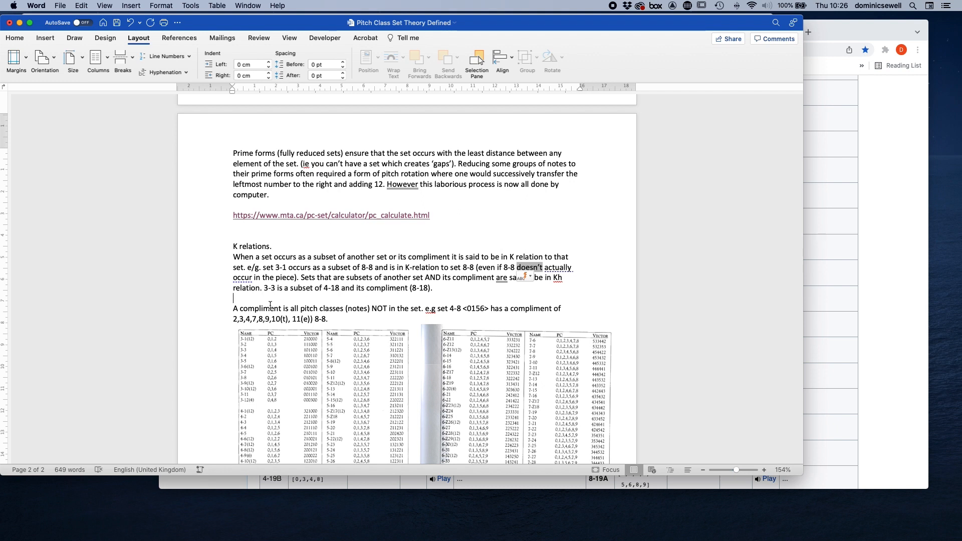
double_click(260, 309)
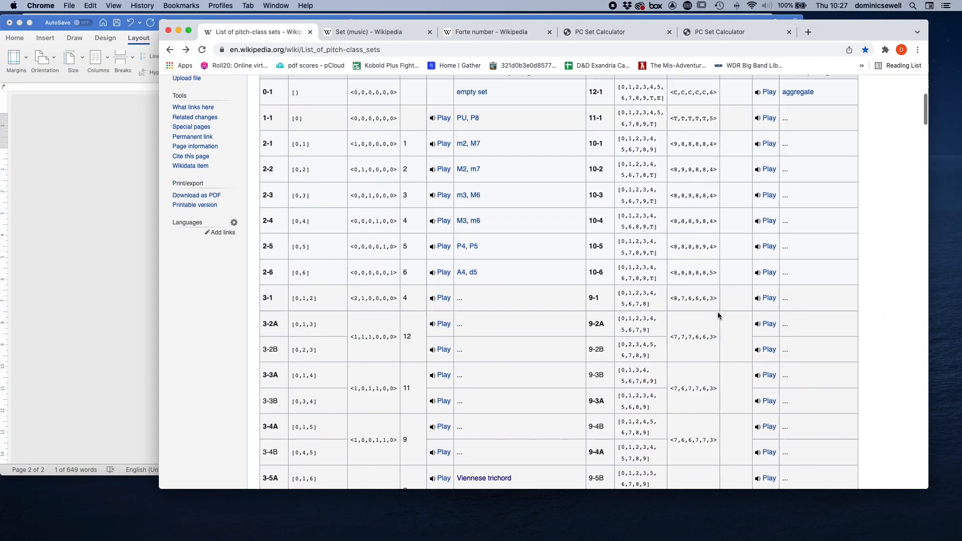
Scroll Wikipedia's set list down to tetrachord rows 4-11A through 4-19A.
scroll(down, 3)
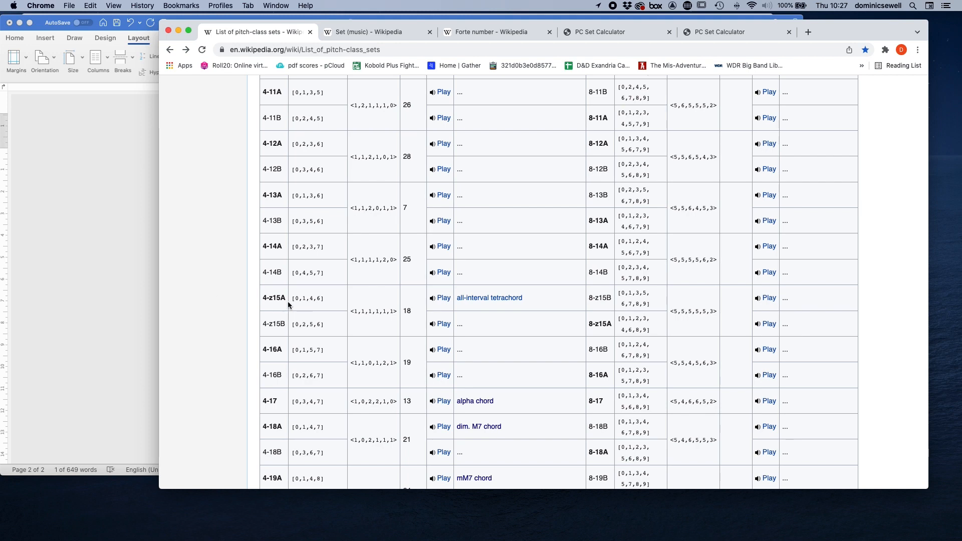
mouse_move(309, 316)
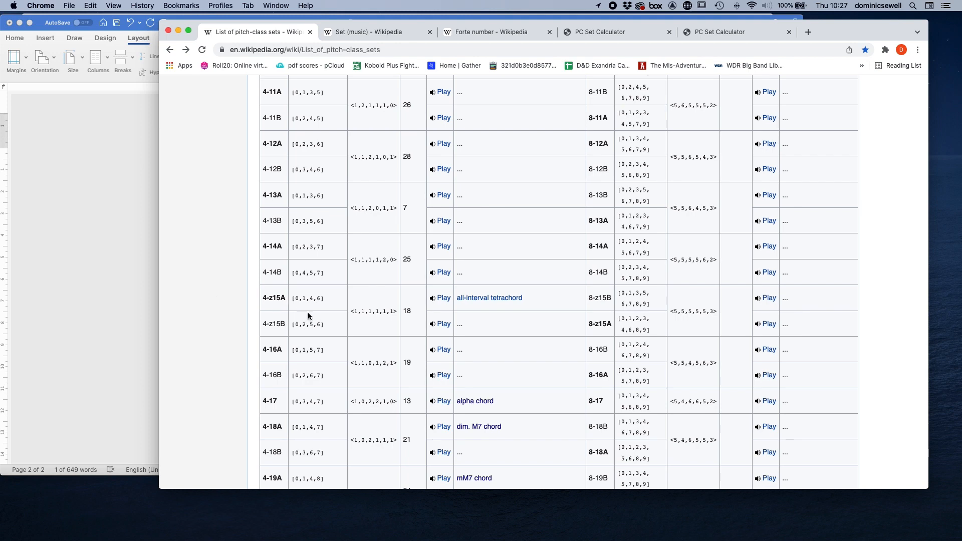